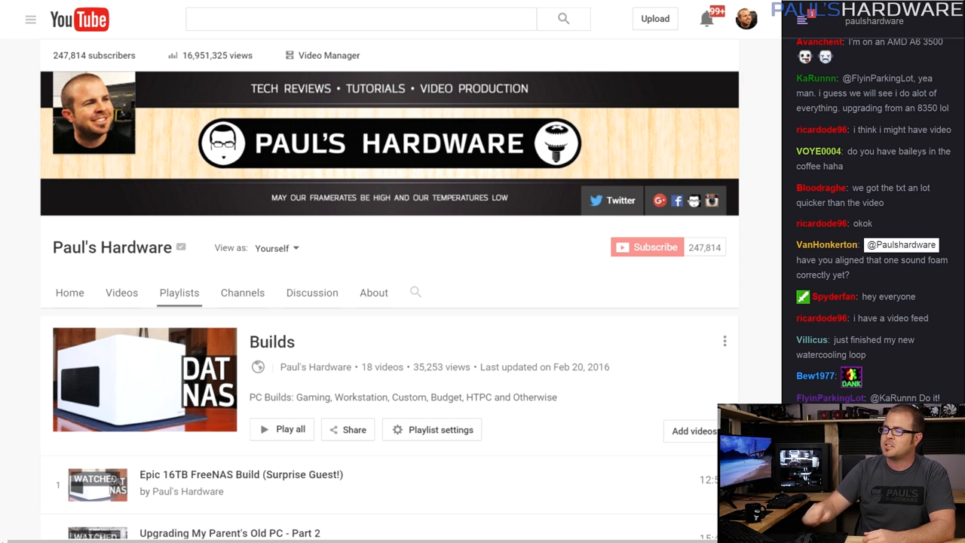
Scroll through the March 2016 poll results down to the 2305 total votes.
{"action": "scroll", "scroll_direction": "down", "scroll_amount": 3}
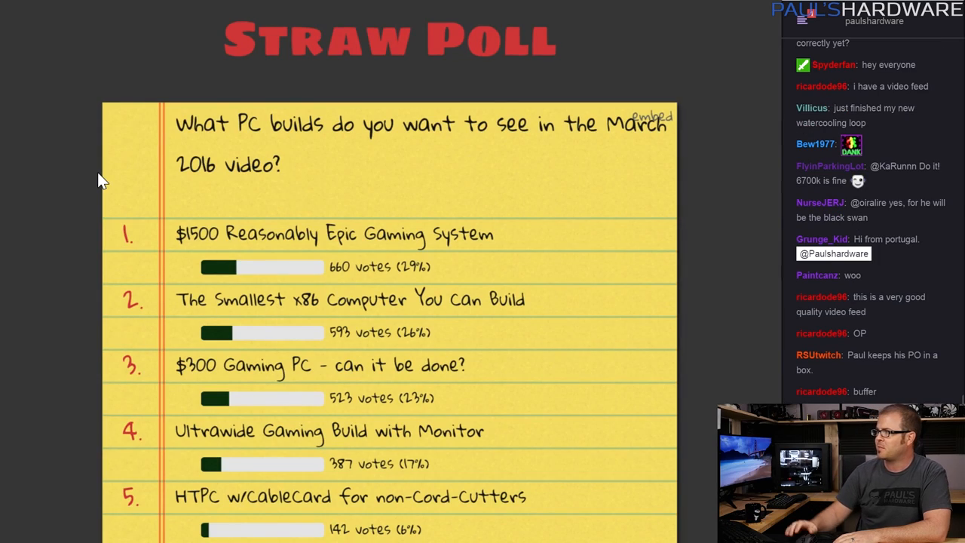
{"action": "mouse_move", "coordinate": [81, 250]}
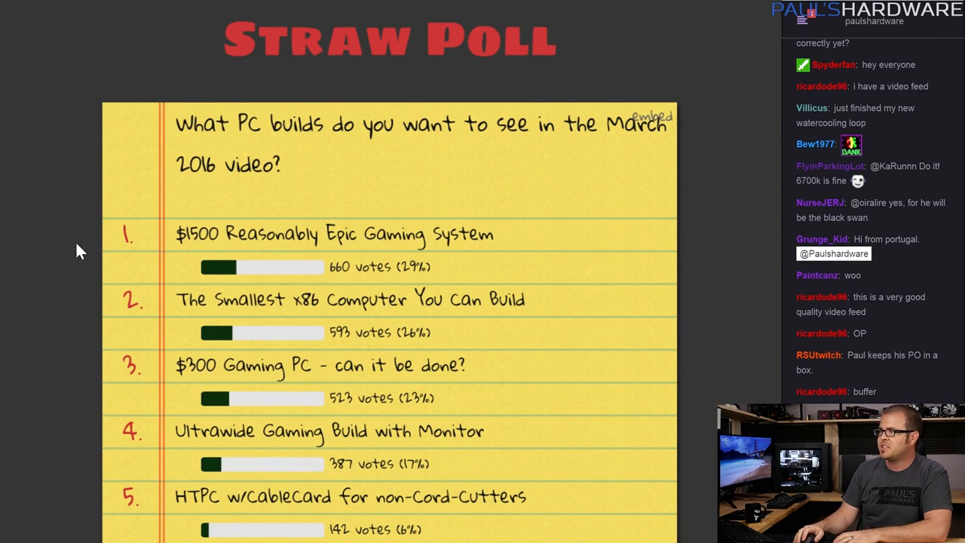
{"action": "mouse_move", "coordinate": [81, 220]}
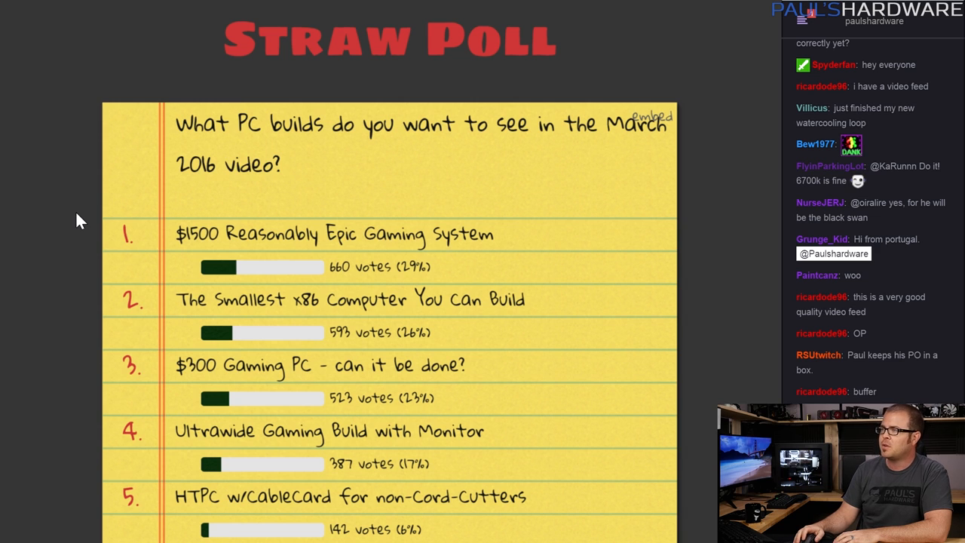
{"action": "mouse_move", "coordinate": [123, 236]}
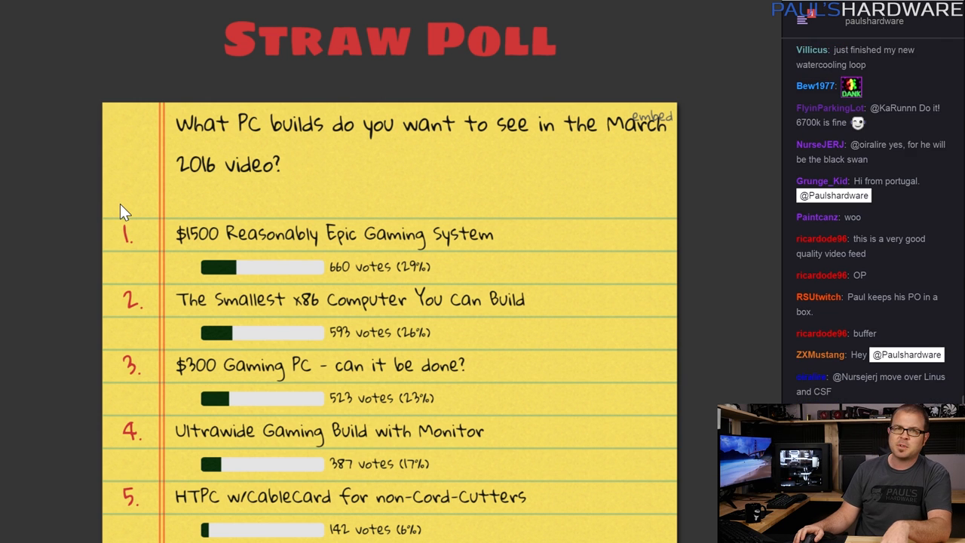
{"action": "scroll", "scroll_direction": "down", "scroll_amount": 3}
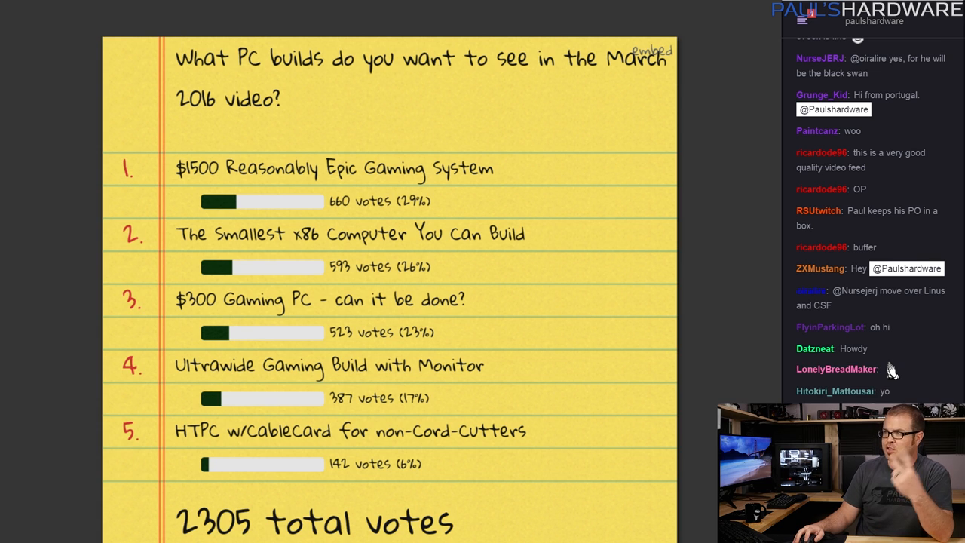
{"action": "scroll", "scroll_direction": "down", "scroll_amount": 3}
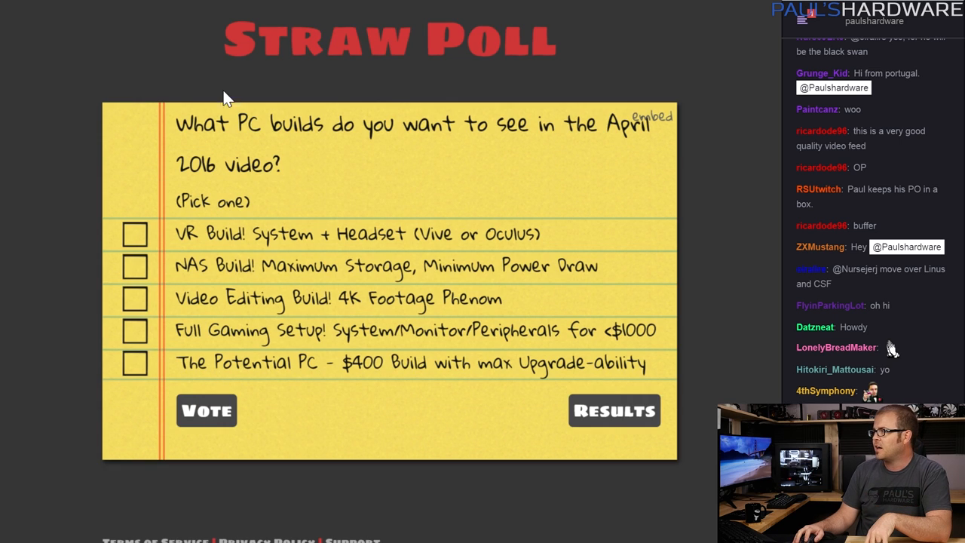
Scroll through the April 2016 poll's five build options with Vote and Results buttons.
{"action": "right_click", "coordinate": [226, 98]}
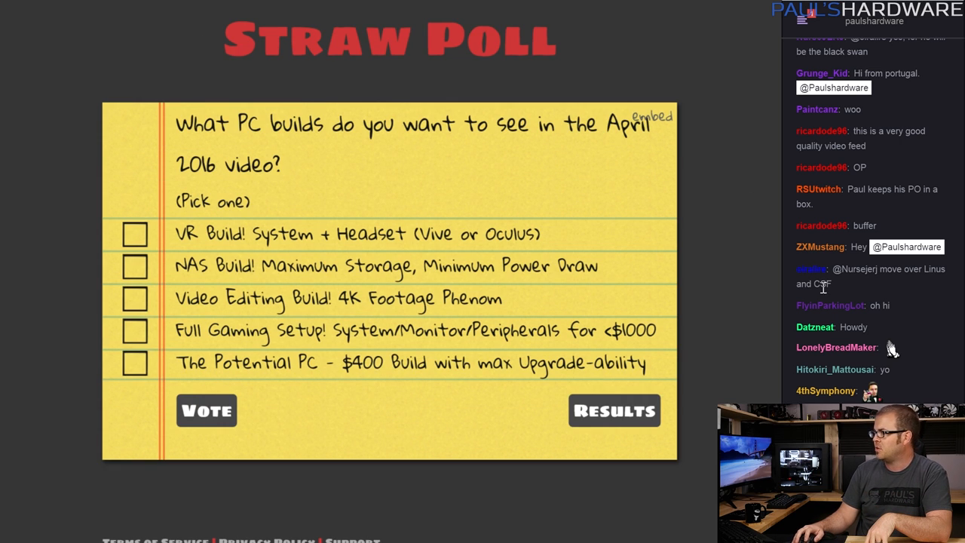
{"action": "scroll", "scroll_direction": "down", "scroll_amount": 3}
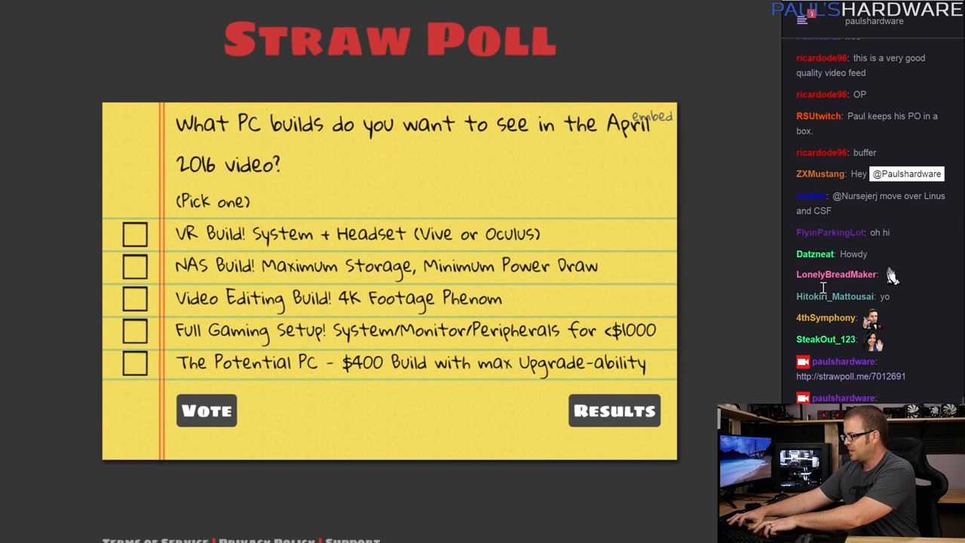
{"action": "scroll", "scroll_direction": "down", "scroll_amount": 3}
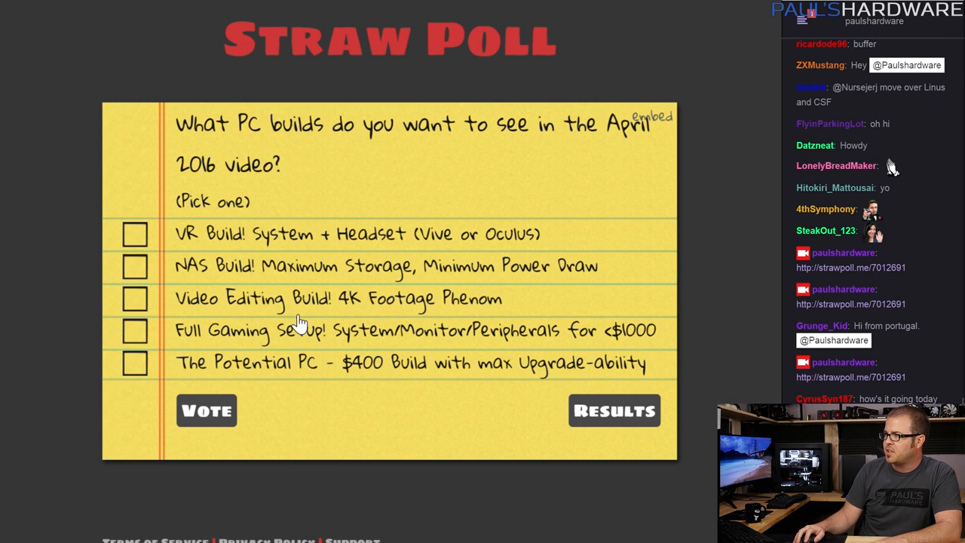
{"action": "mouse_move", "coordinate": [622, 339]}
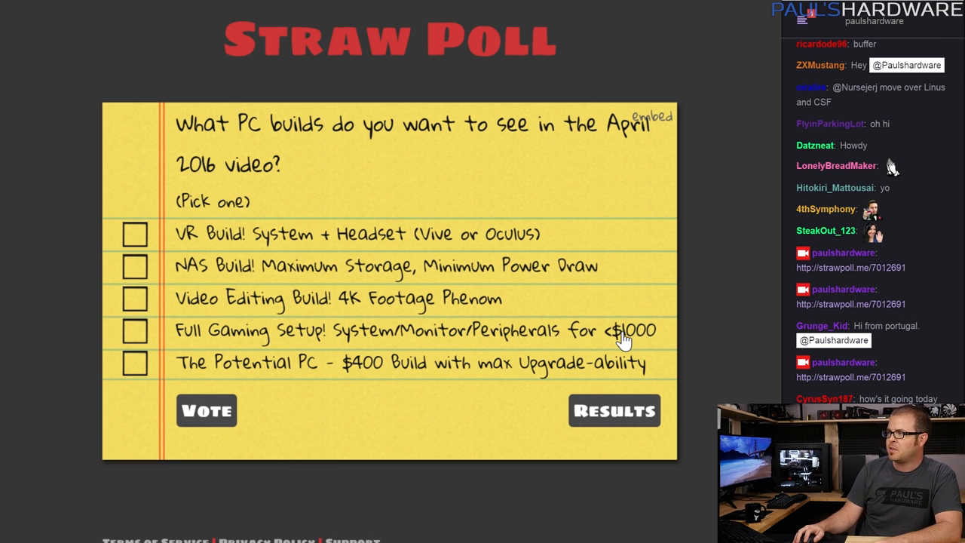
{"action": "mouse_move", "coordinate": [566, 395]}
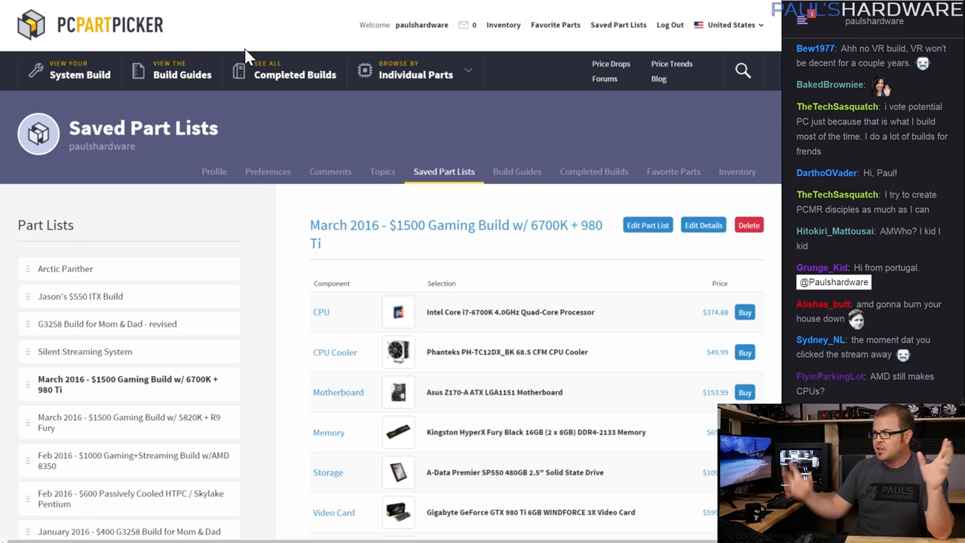
{"action": "mouse_move", "coordinate": [279, 118]}
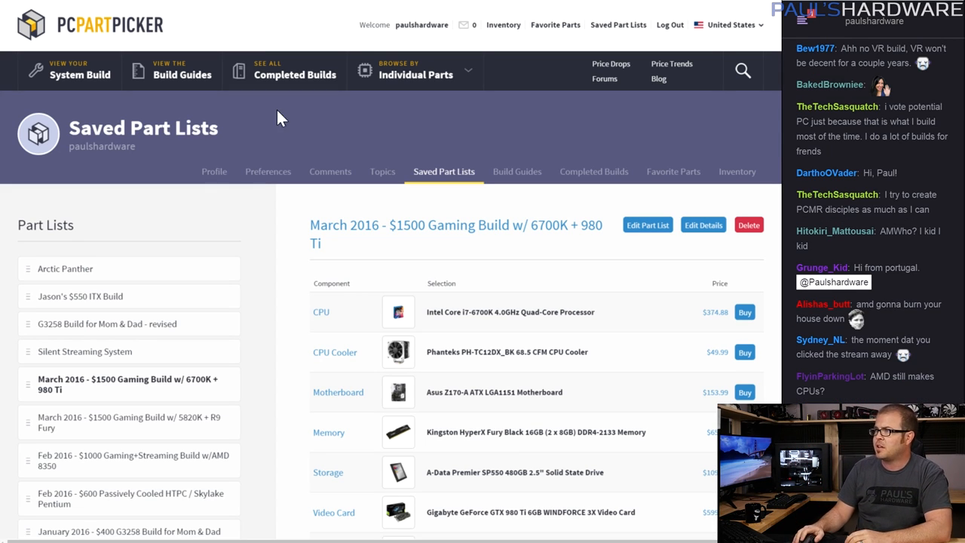
{"action": "mouse_move", "coordinate": [272, 259]}
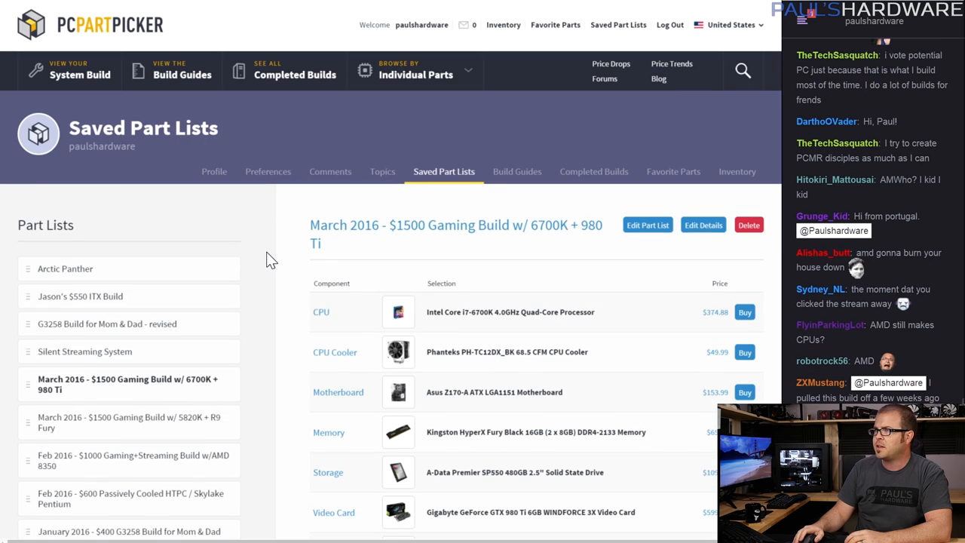
Scroll the saved part lists to the March 2016 $1500 gaming builds.
{"action": "scroll", "scroll_direction": "down", "scroll_amount": 3}
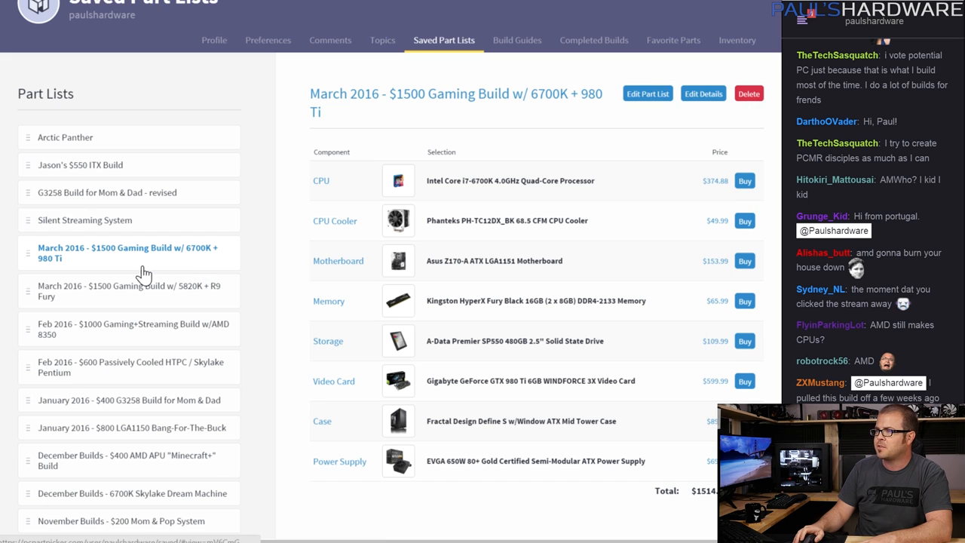
{"action": "scroll", "scroll_direction": "down", "scroll_amount": 3}
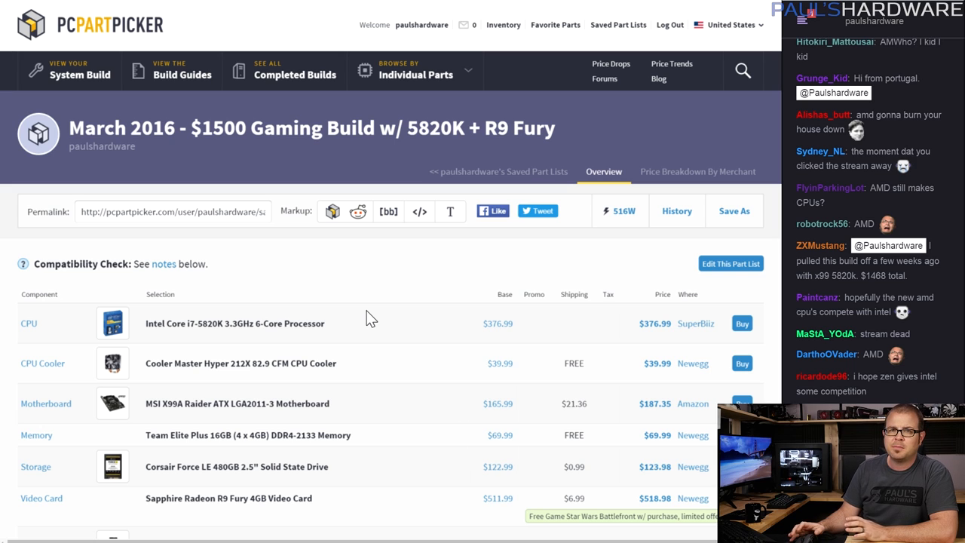
{"action": "mouse_move", "coordinate": [380, 269]}
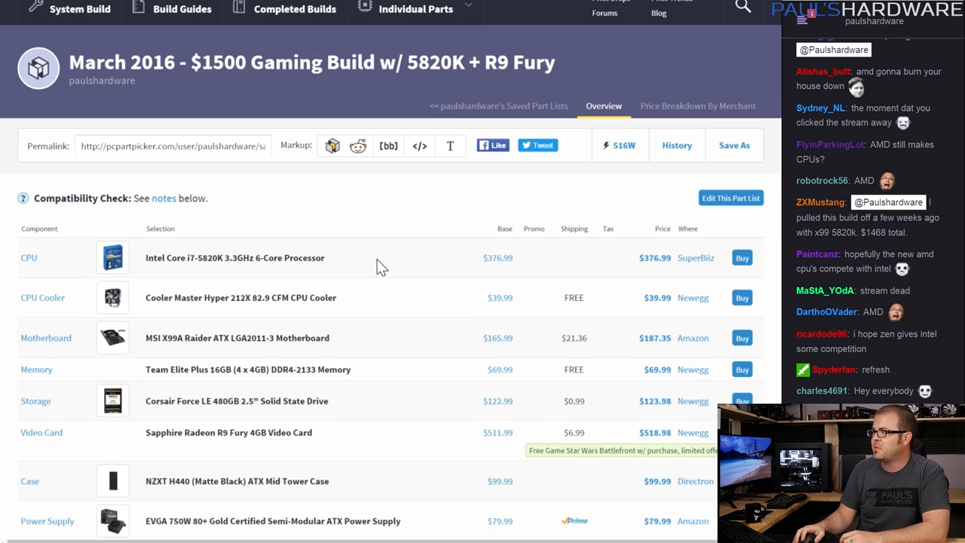
Scroll past the $1497.26 totals to the video card length compatibility note.
{"action": "scroll", "scroll_direction": "down", "scroll_amount": 3}
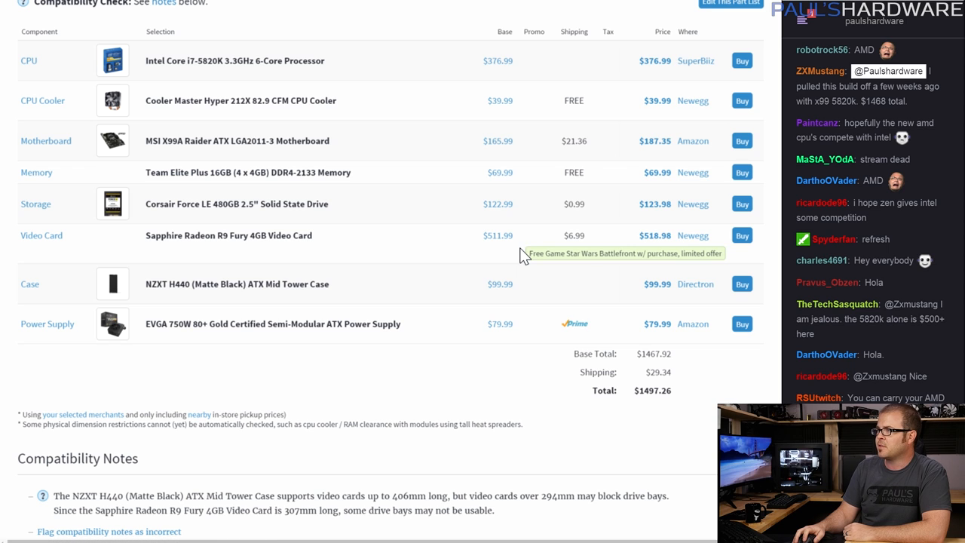
{"action": "mouse_move", "coordinate": [413, 361]}
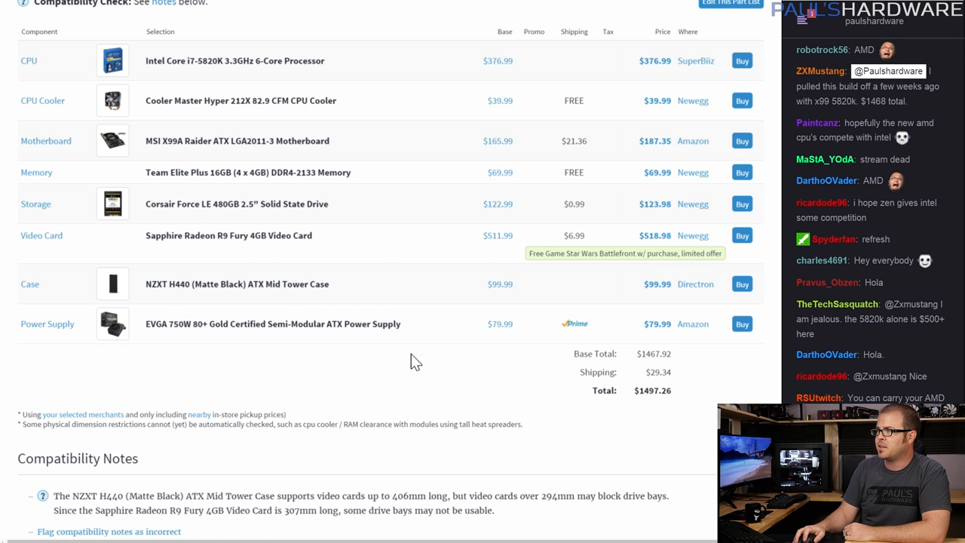
{"action": "scroll", "scroll_direction": "down", "scroll_amount": 3}
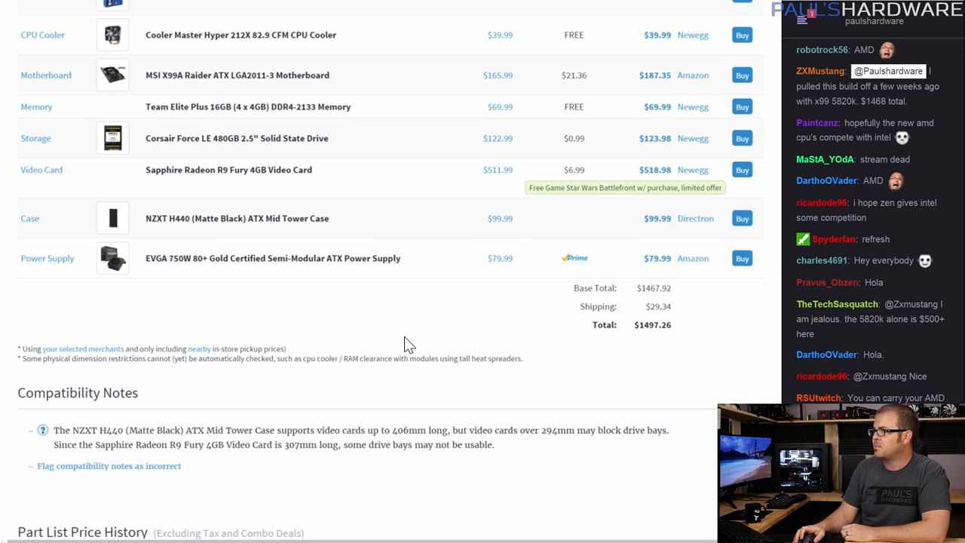
{"action": "mouse_move", "coordinate": [467, 326]}
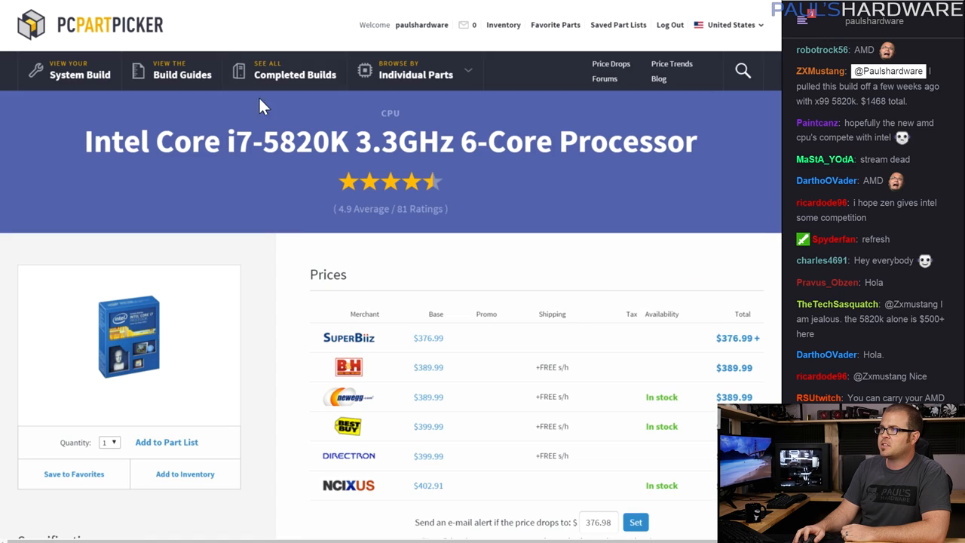
Scroll the Intel Core i7-5820K page to its merchant prices starting at $376.99 from SuperBiiz.
{"action": "scroll", "scroll_direction": "down", "scroll_amount": 3}
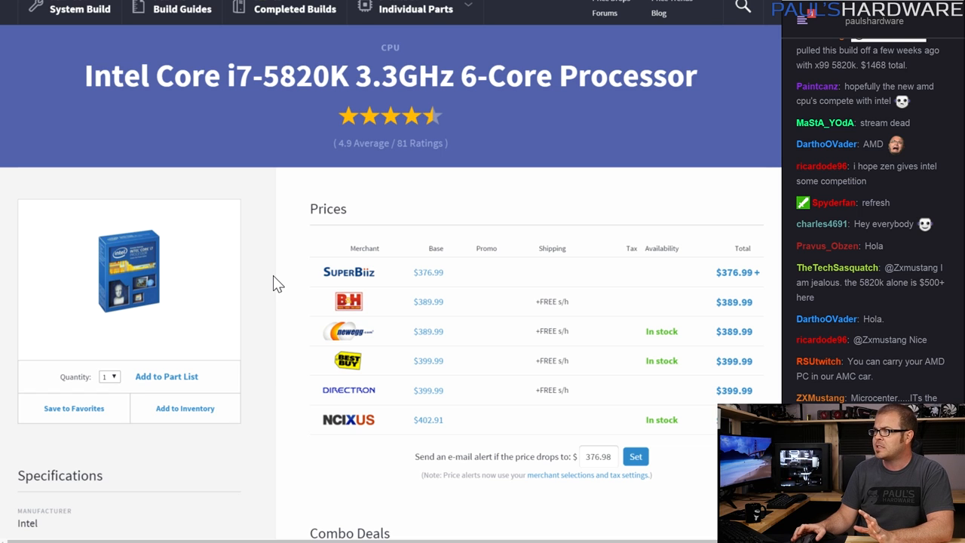
{"action": "scroll", "scroll_direction": "down", "scroll_amount": 3}
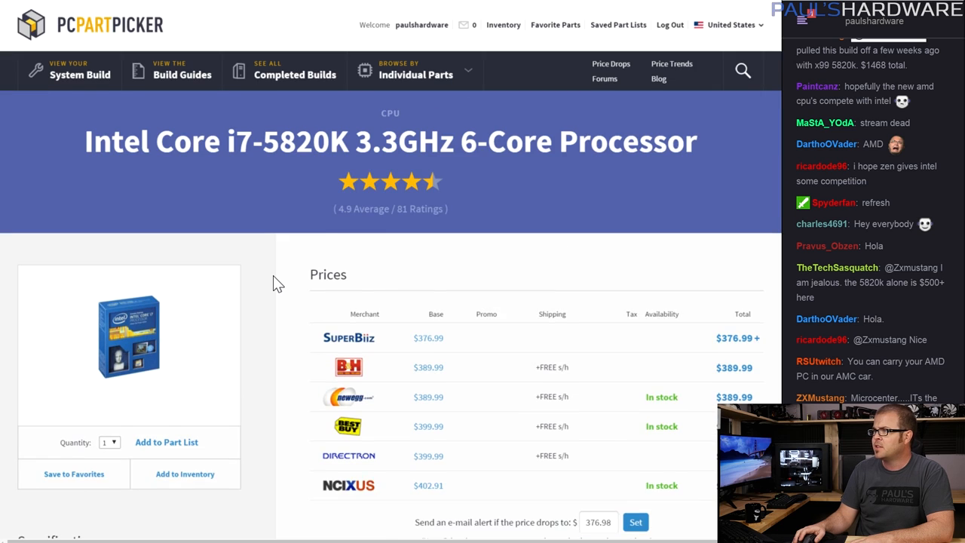
{"action": "scroll", "scroll_direction": "down", "scroll_amount": 3}
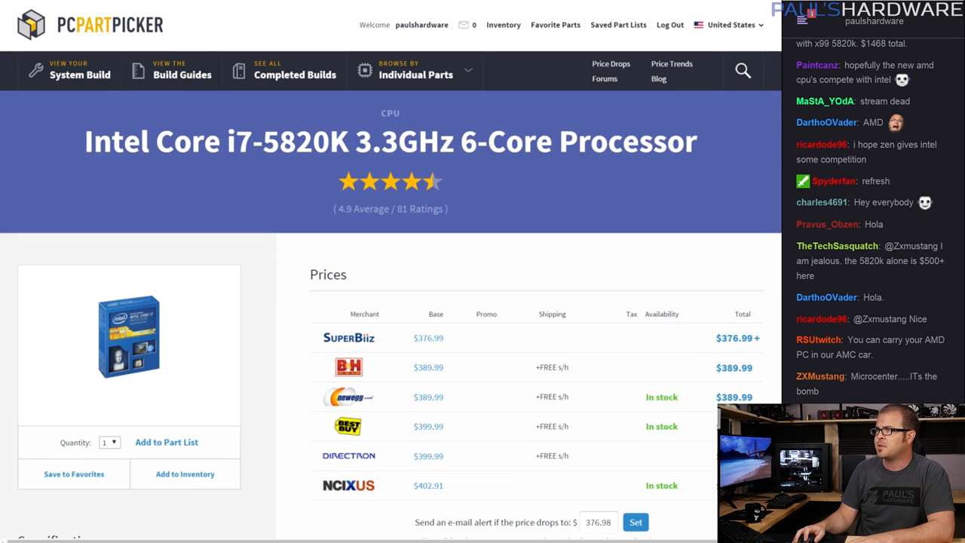
Go to the SuperBiiz listing for the Intel Core i7-5820K at $376.99.
{"action": "left_click", "coordinate": [348, 338]}
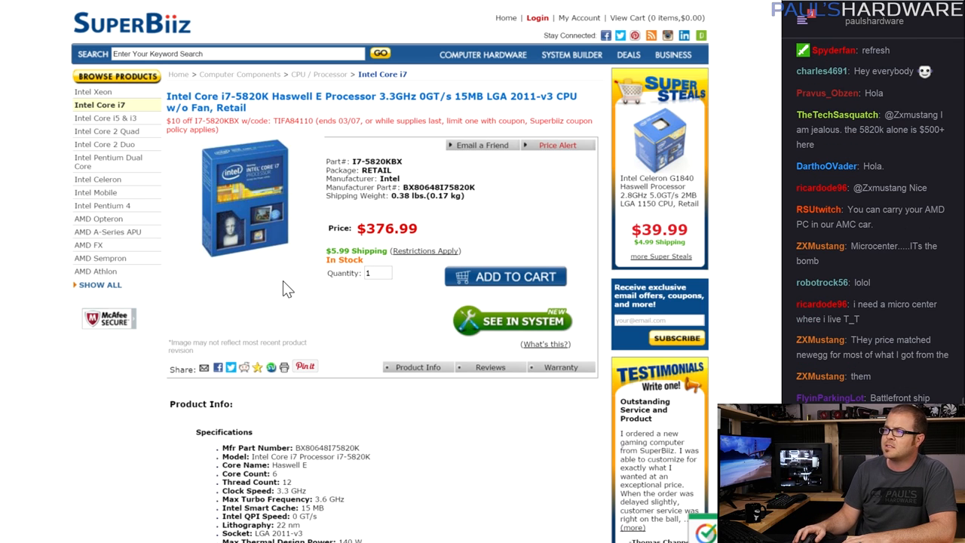
{"action": "mouse_move", "coordinate": [331, 301]}
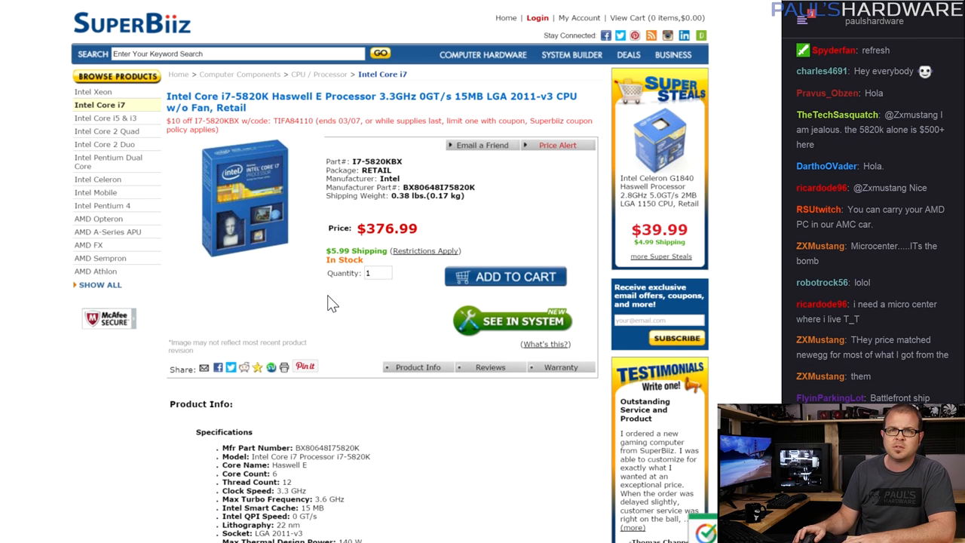
{"action": "mouse_move", "coordinate": [285, 286]}
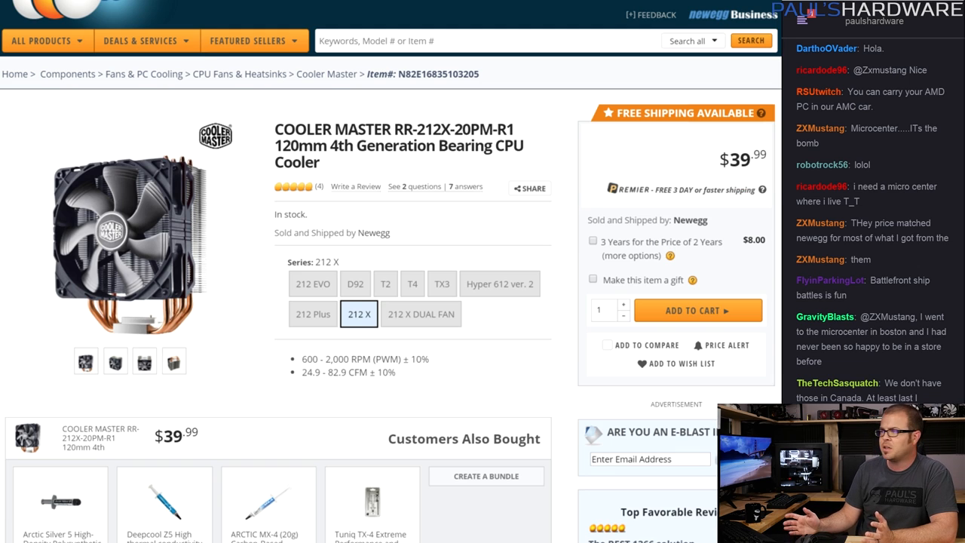
{"action": "mouse_move", "coordinate": [302, 204]}
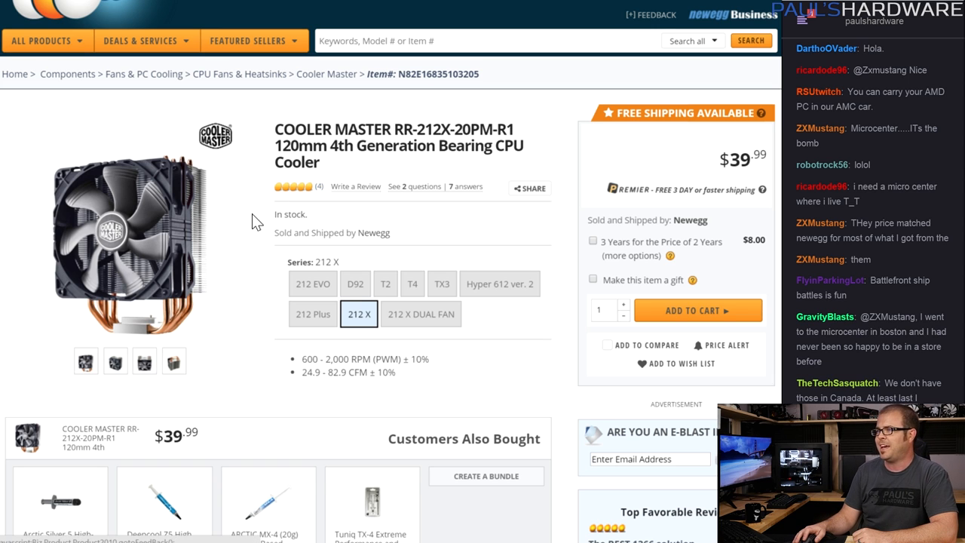
Enlarge the Cooler Master cooler's gallery and view several of its product photos.
{"action": "left_click", "coordinate": [135, 241]}
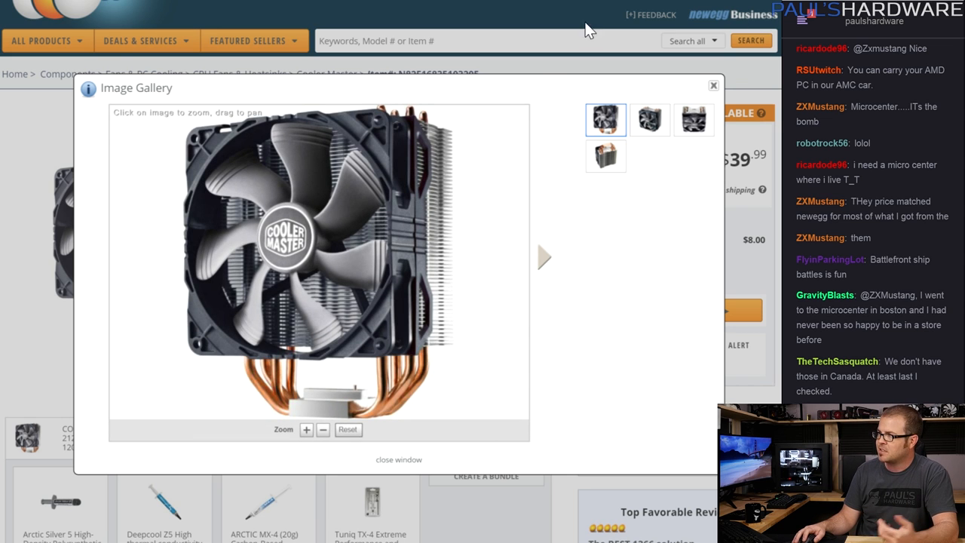
{"action": "left_click", "coordinate": [648, 120]}
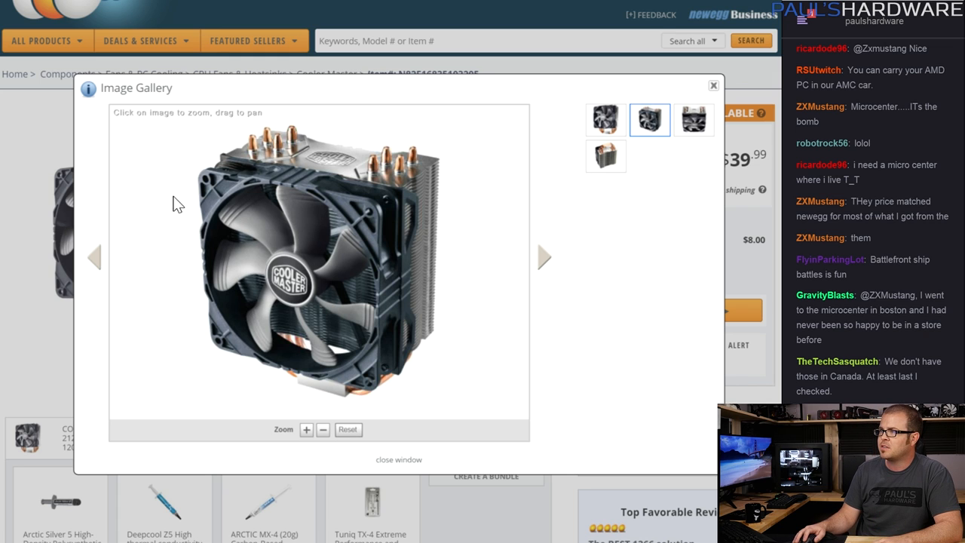
{"action": "left_click", "coordinate": [693, 121]}
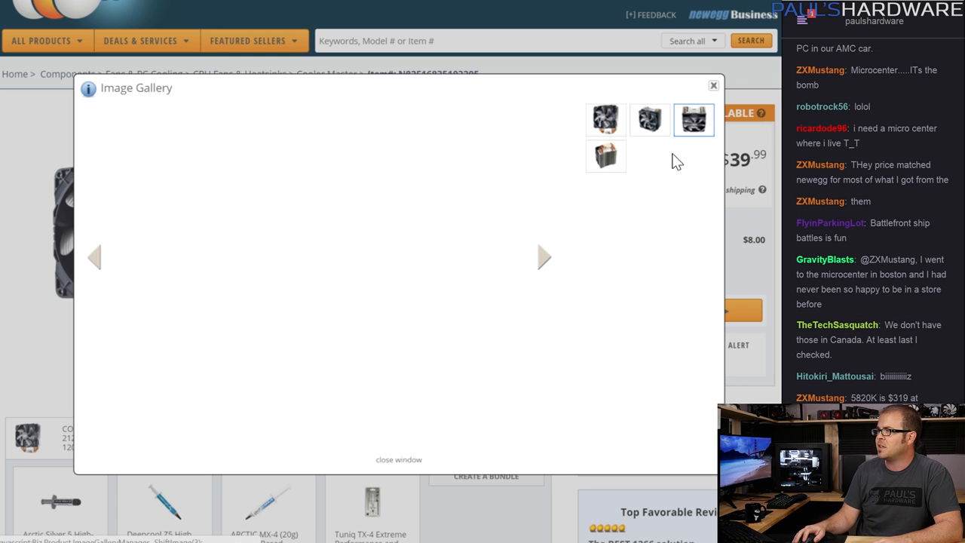
{"action": "left_click", "coordinate": [606, 155]}
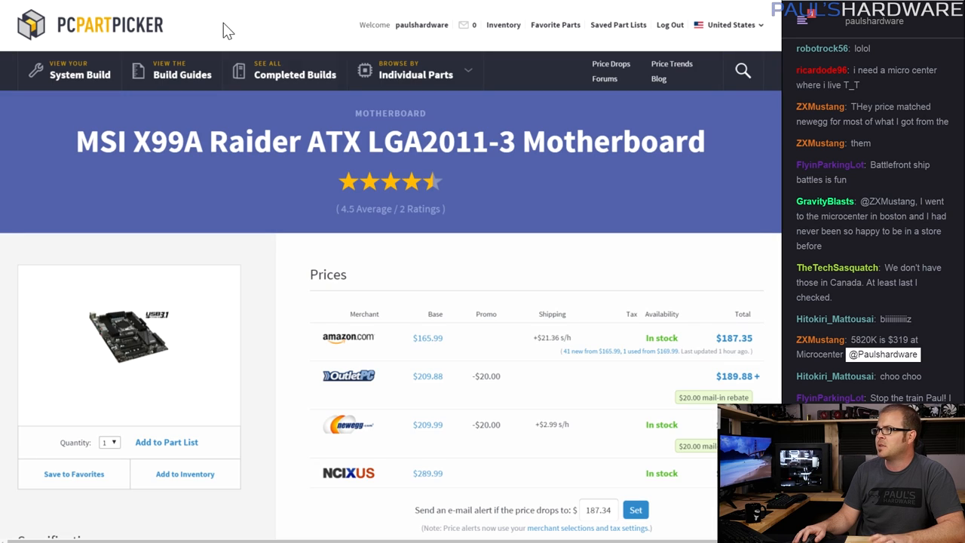
{"action": "mouse_move", "coordinate": [302, 263]}
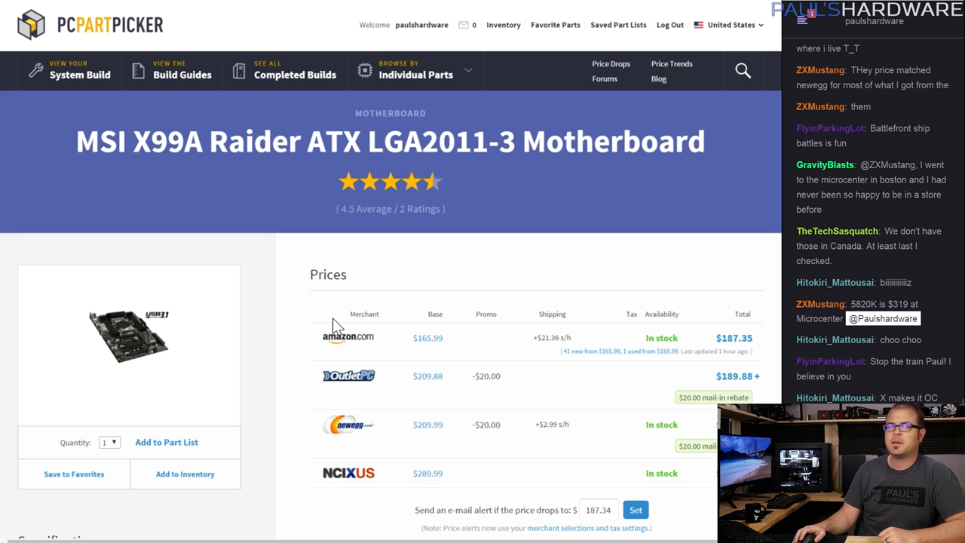
{"action": "mouse_move", "coordinate": [275, 292]}
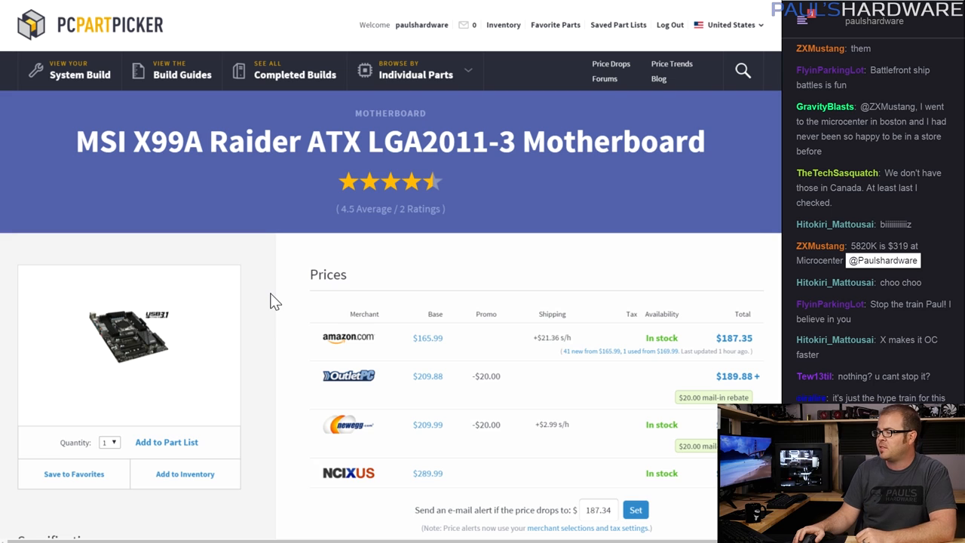
Scroll the MSI X99A Raider page to its retailer price table, lowest at $187.35.
{"action": "scroll", "scroll_direction": "down", "scroll_amount": 3}
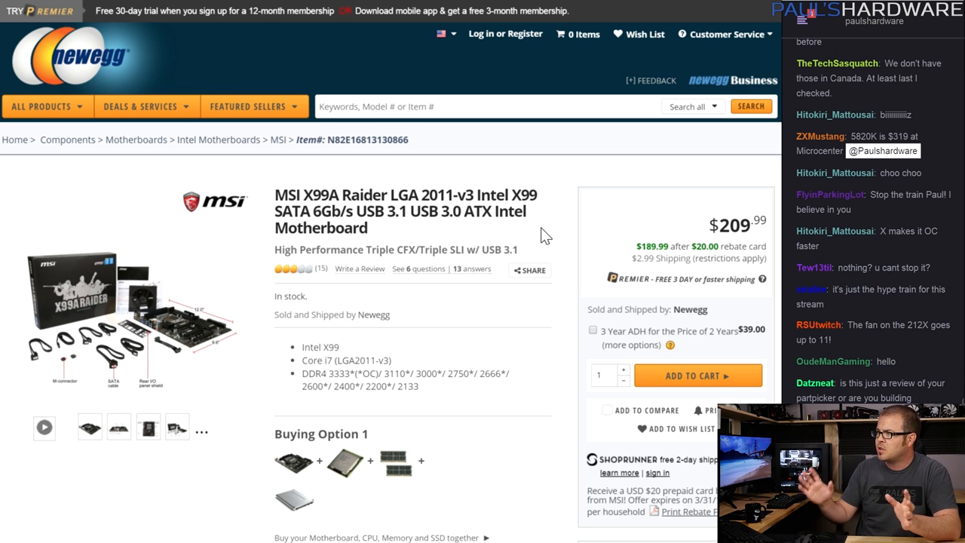
{"action": "mouse_move", "coordinate": [335, 282]}
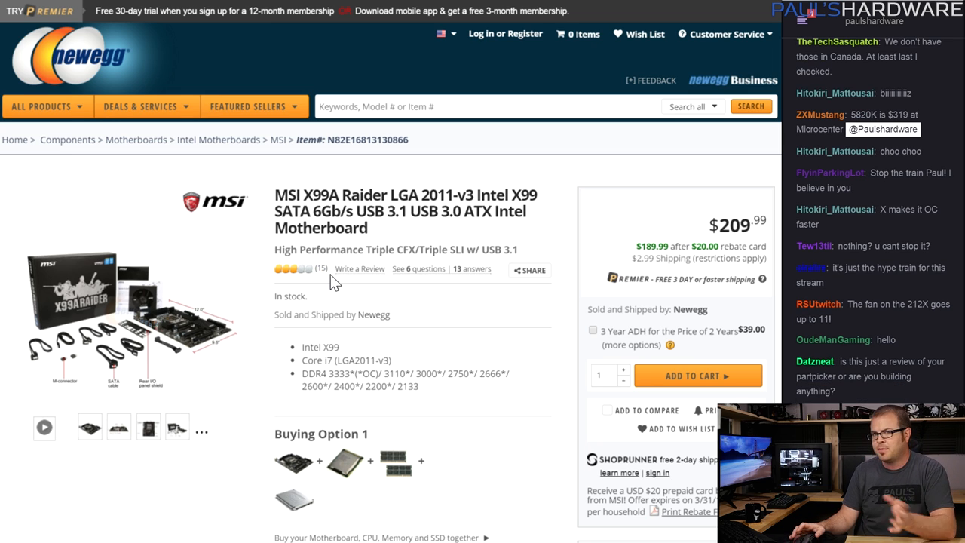
Scroll the Newegg MSI X99A Raider listing to bundle options and PC Rush at $225.69.
{"action": "scroll", "scroll_direction": "down", "scroll_amount": 3}
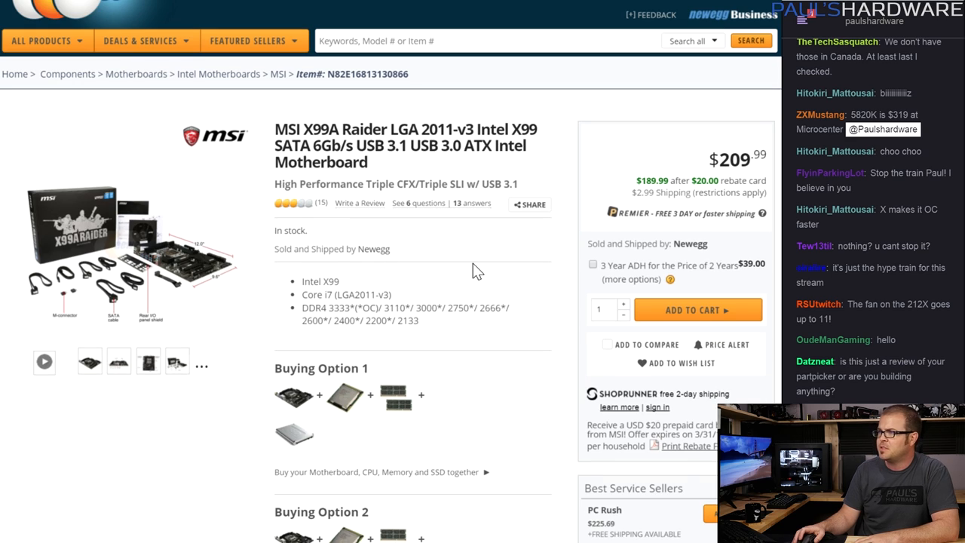
{"action": "mouse_move", "coordinate": [437, 249]}
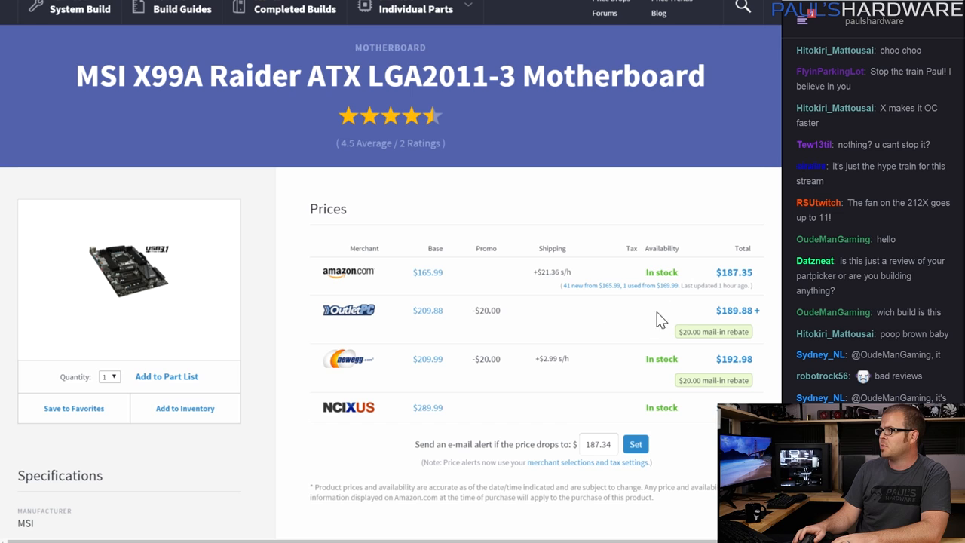
{"action": "mouse_move", "coordinate": [596, 301]}
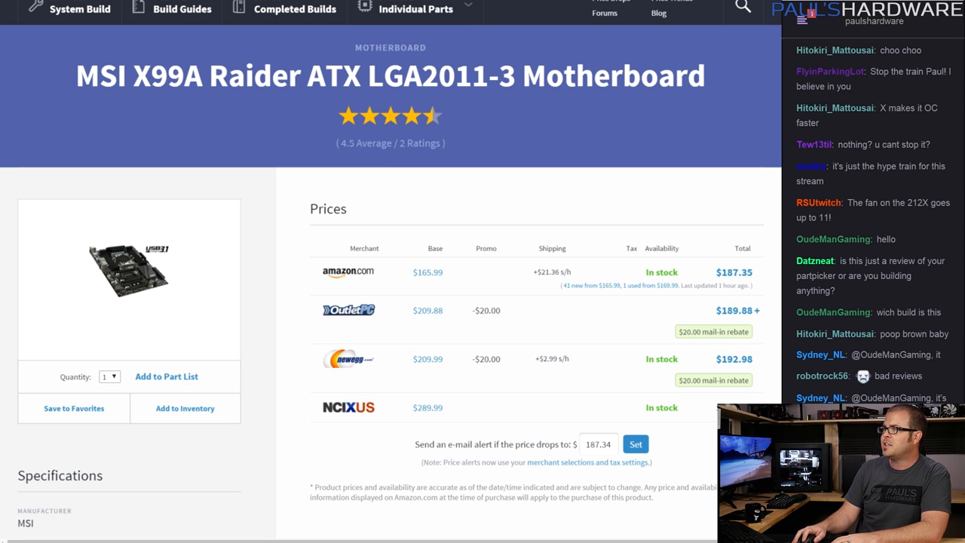
Go to the Newegg listing for the Team Elite Plus 16GB DDR4-2133 memory kit at $69.99.
{"action": "left_click", "coordinate": [347, 359]}
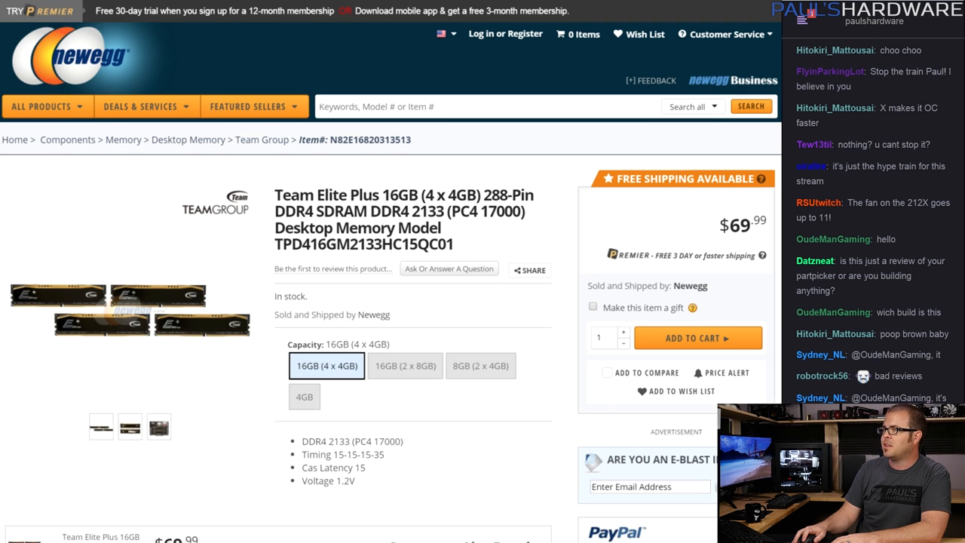
Switch to the Team Elite Plus 16GB DDR4-2133 memory tab to check its specs and capacity options.
{"action": "left_click", "coordinate": [247, 106]}
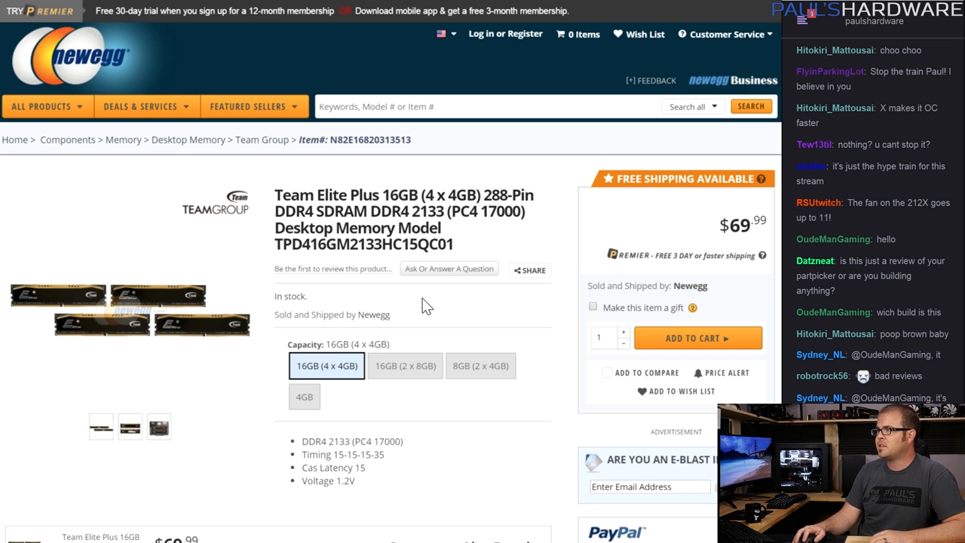
{"action": "mouse_move", "coordinate": [481, 374]}
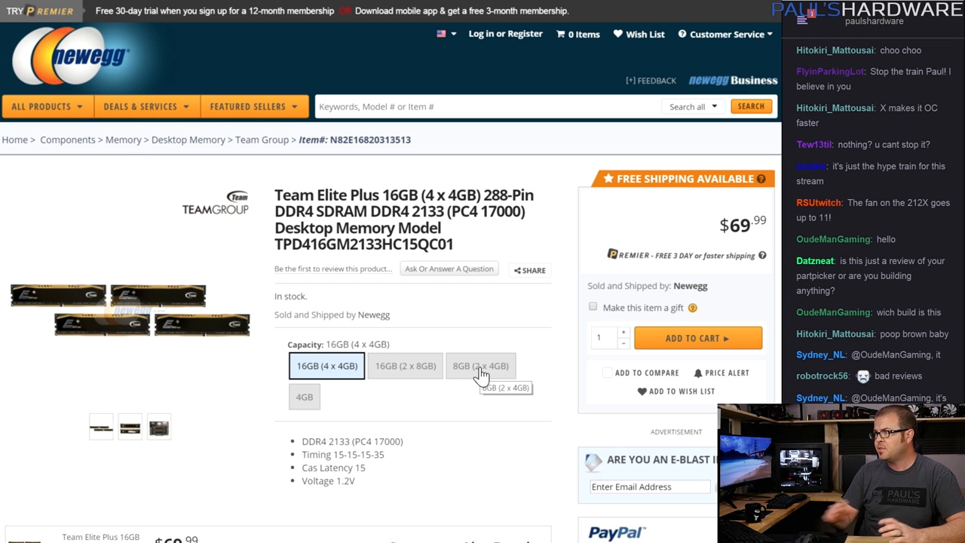
{"action": "mouse_move", "coordinate": [309, 265]}
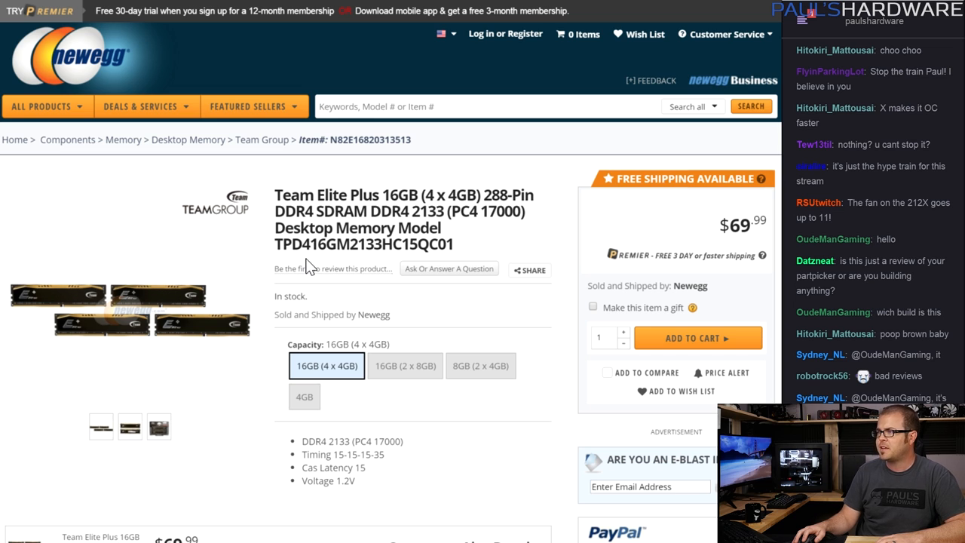
{"action": "mouse_move", "coordinate": [332, 268]}
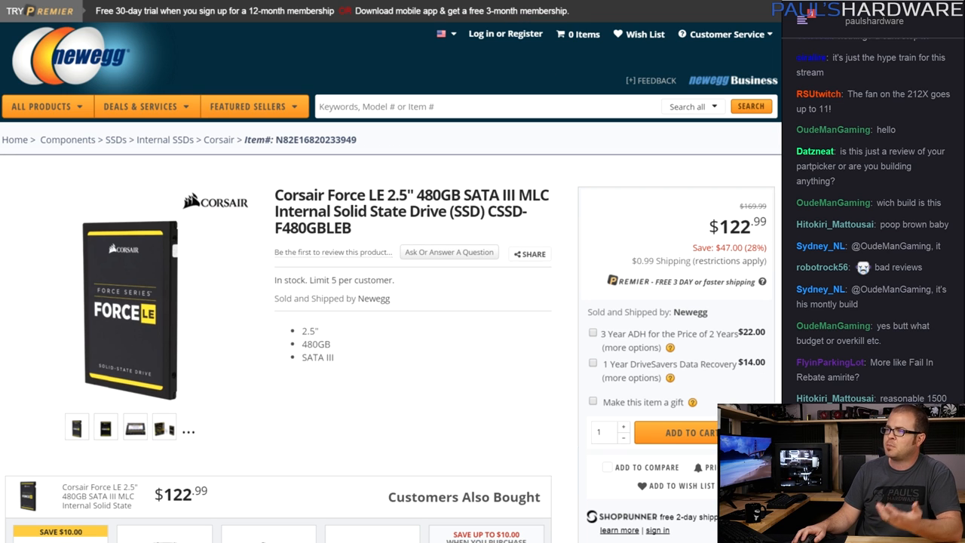
Scroll down the Corsair Force LE 480GB SSD listing to its photo thumbnails.
{"action": "scroll", "scroll_direction": "down", "scroll_amount": 3}
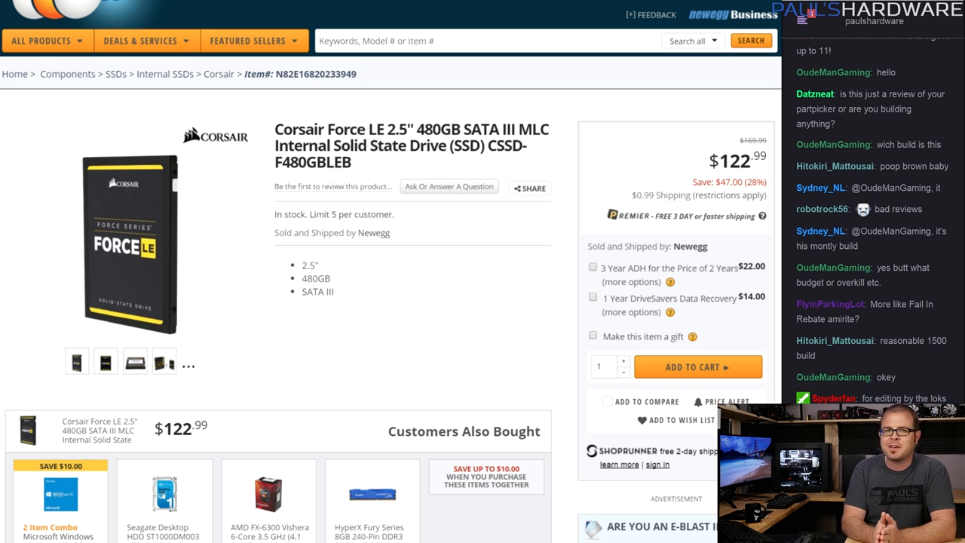
{"action": "mouse_move", "coordinate": [365, 299]}
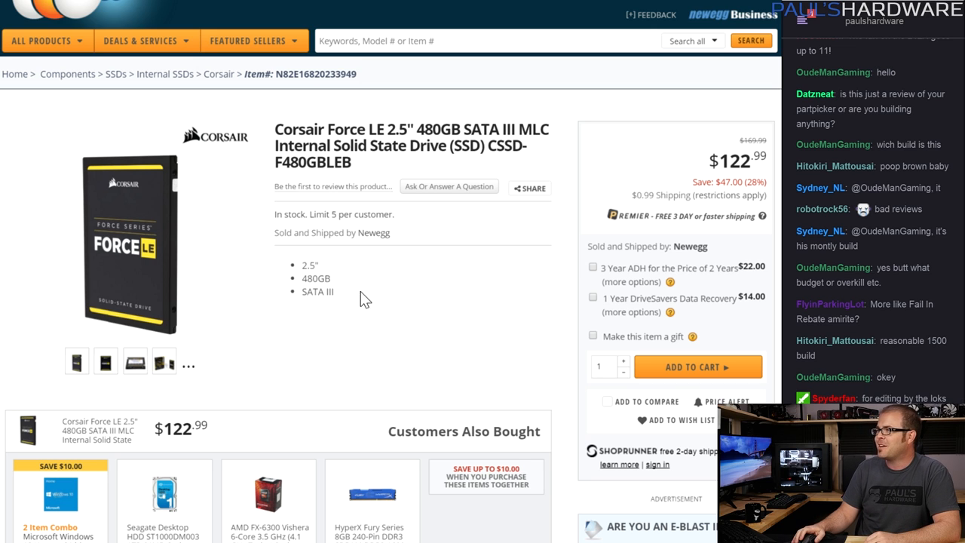
{"action": "mouse_move", "coordinate": [166, 368]}
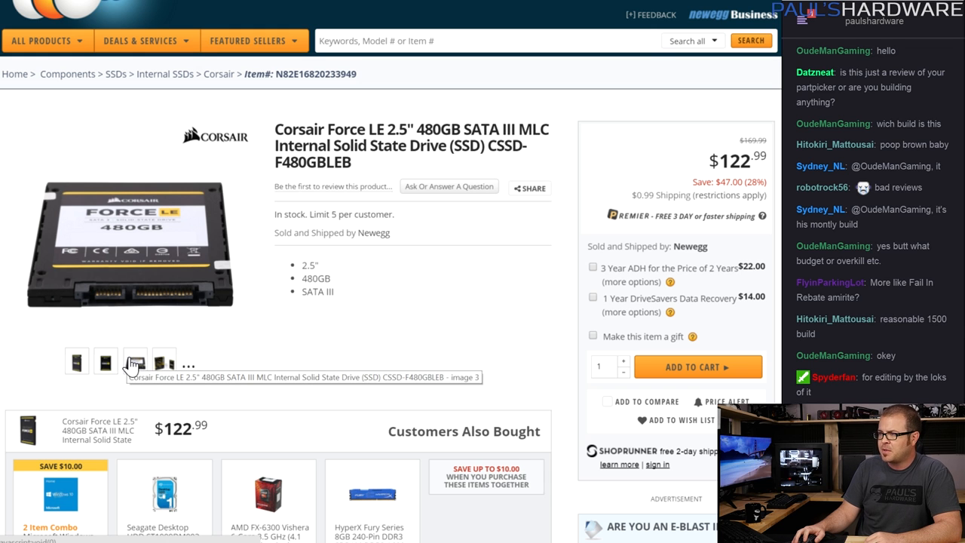
{"action": "mouse_move", "coordinate": [134, 362]}
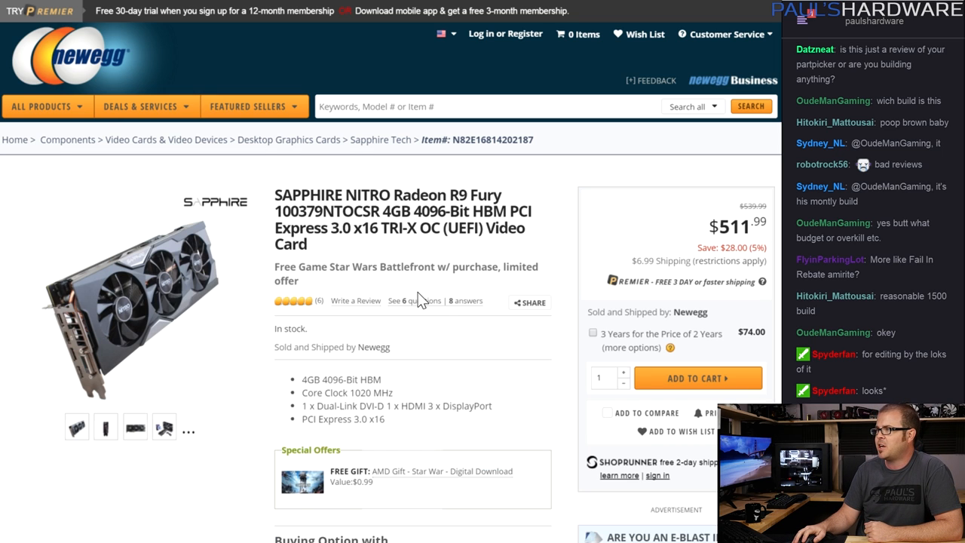
Scroll through the SAPPHIRE NITRO Radeon R9 Fury 4GB listing and its product photos.
{"action": "scroll", "scroll_direction": "down", "scroll_amount": 3}
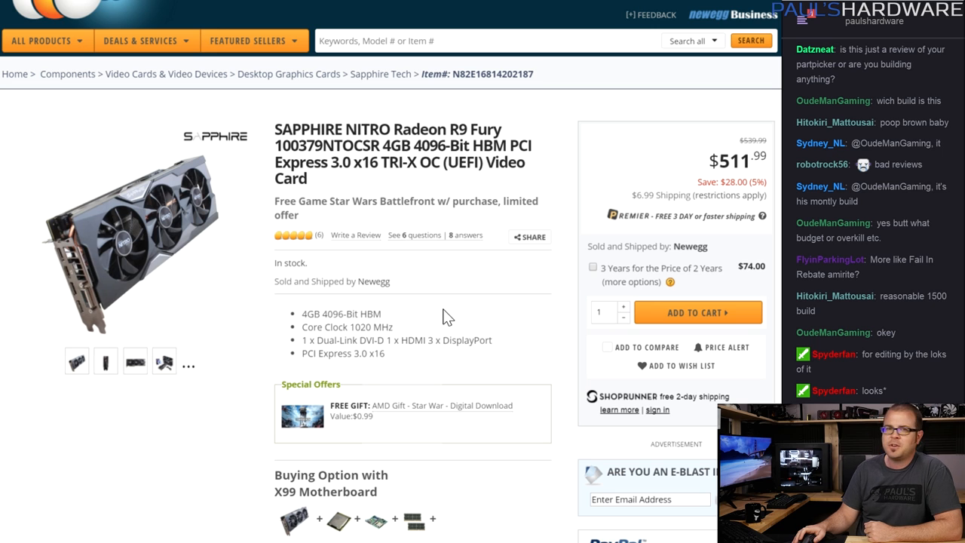
{"action": "mouse_move", "coordinate": [483, 189]}
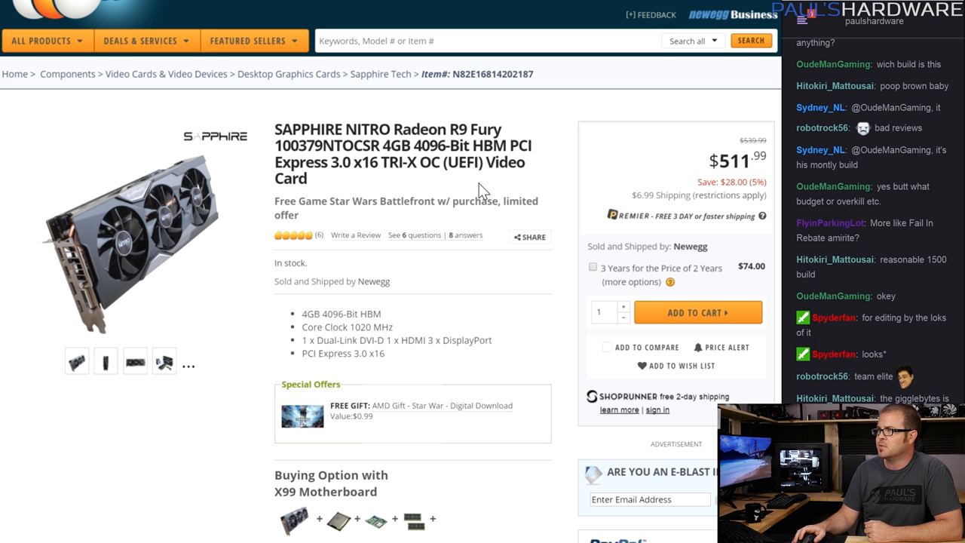
{"action": "mouse_move", "coordinate": [188, 163]}
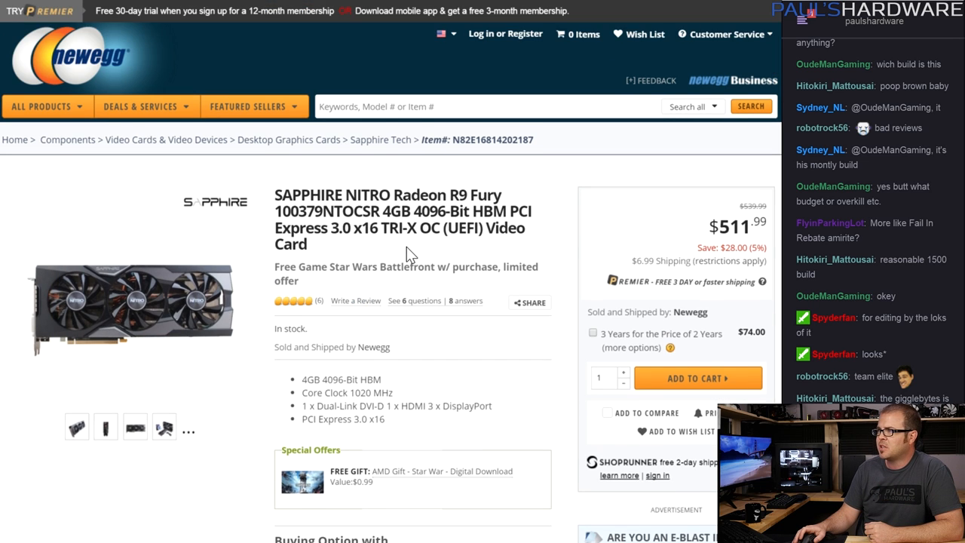
{"action": "scroll", "scroll_direction": "down", "scroll_amount": 3}
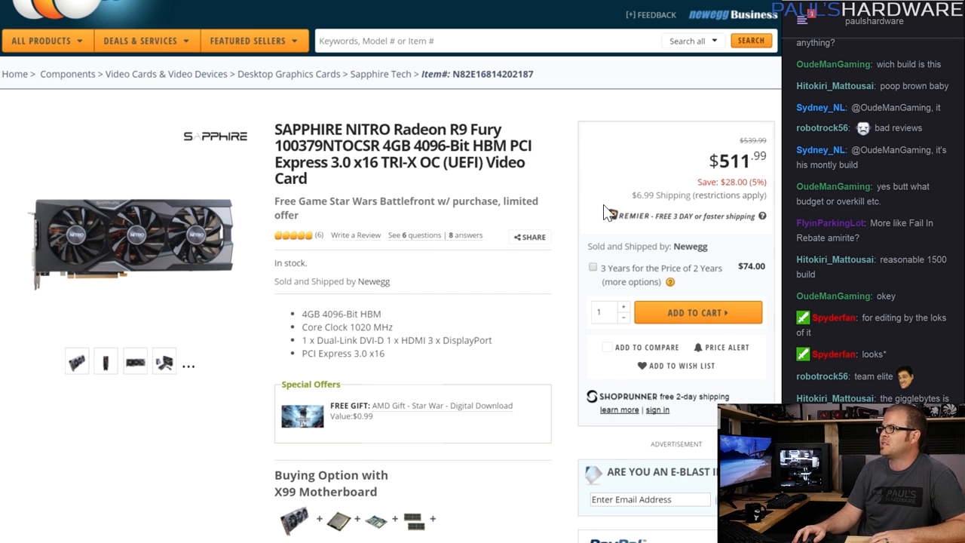
{"action": "mouse_move", "coordinate": [686, 209]}
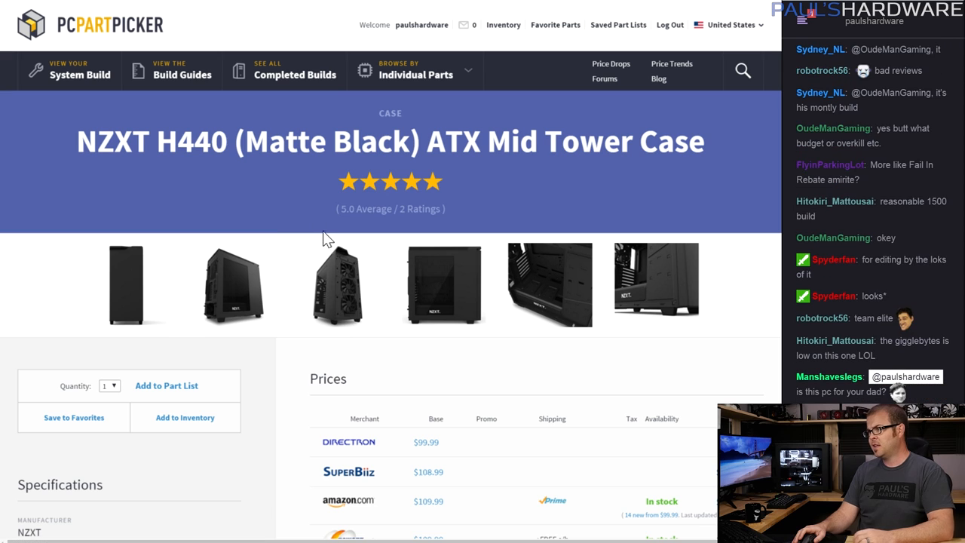
{"action": "mouse_move", "coordinate": [278, 253]}
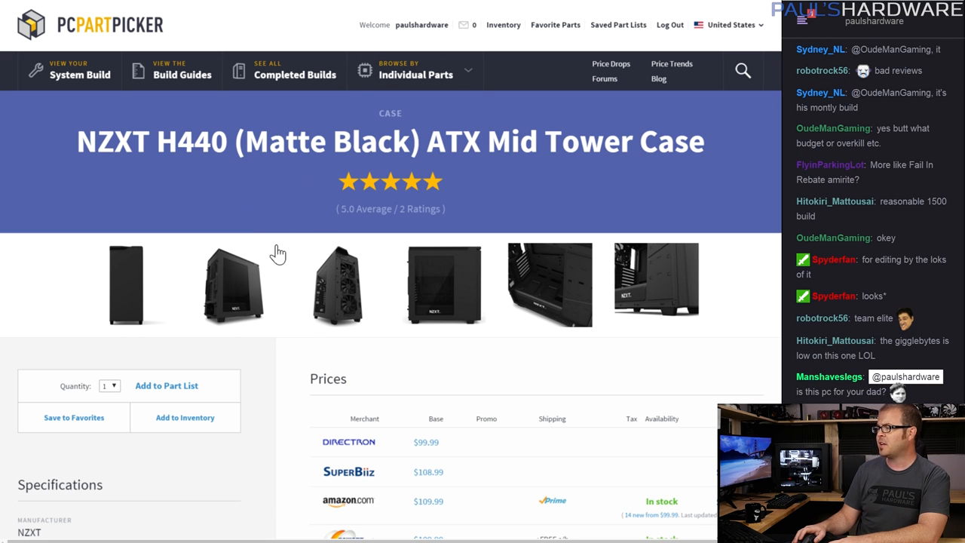
Scroll the NZXT H440 Matte Black case page down to the Prices table and back to the images.
{"action": "scroll", "scroll_direction": "down", "scroll_amount": 3}
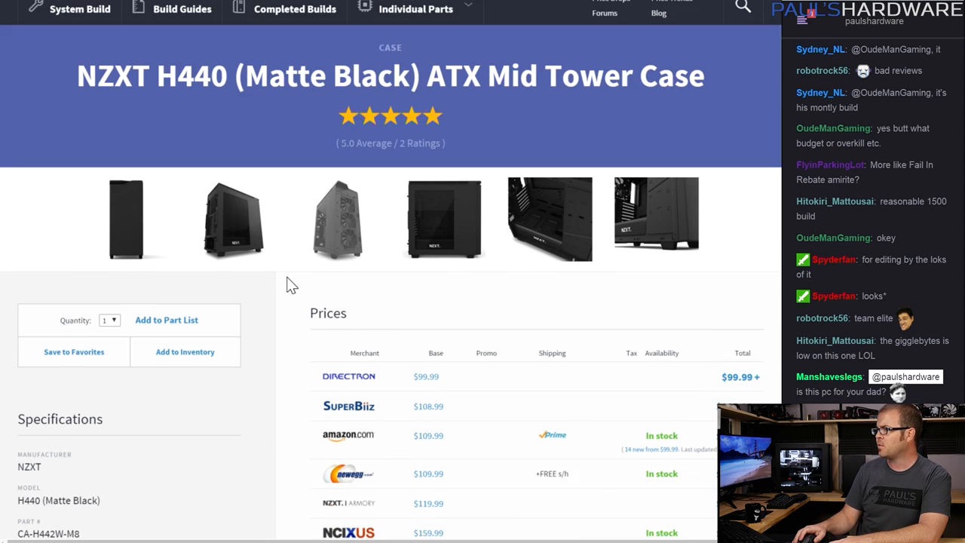
{"action": "scroll", "scroll_direction": "down", "scroll_amount": 3}
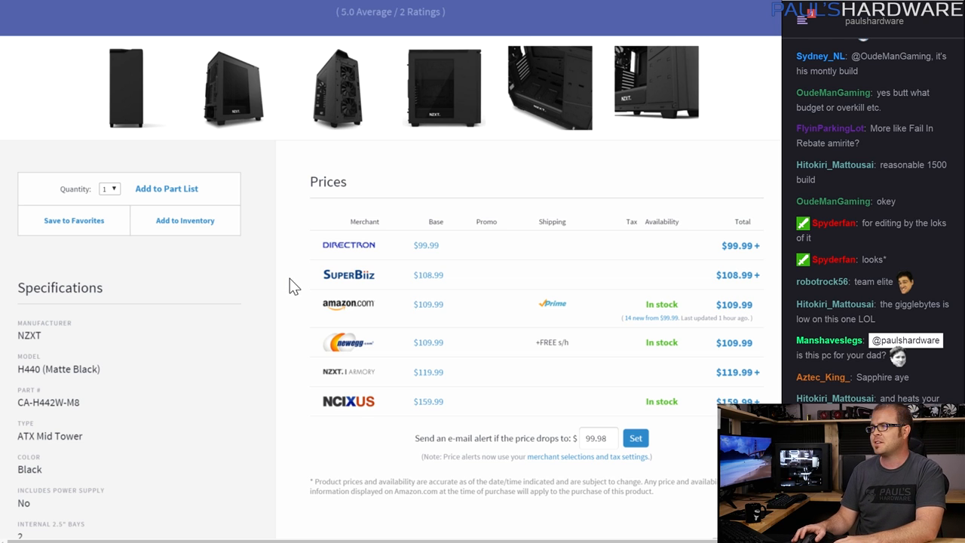
{"action": "scroll", "scroll_direction": "down", "scroll_amount": 3}
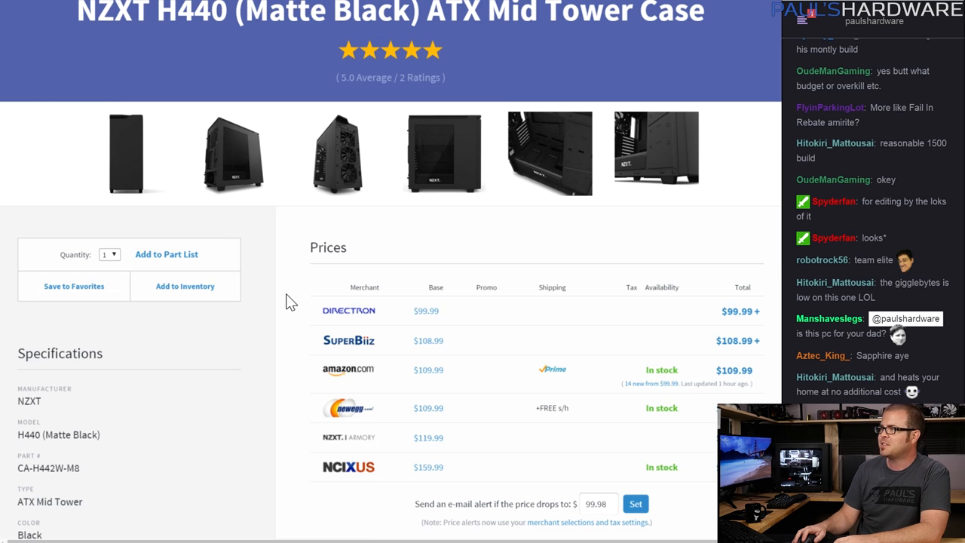
{"action": "scroll", "scroll_direction": "up", "scroll_amount": 3}
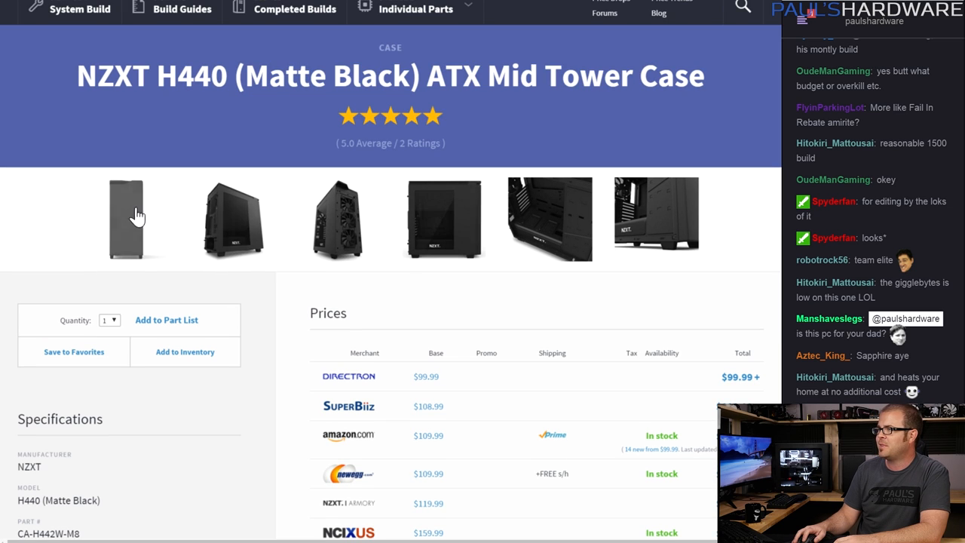
View all six NZXT H440 case photos in the large gallery, then close it.
{"action": "left_click", "coordinate": [126, 218]}
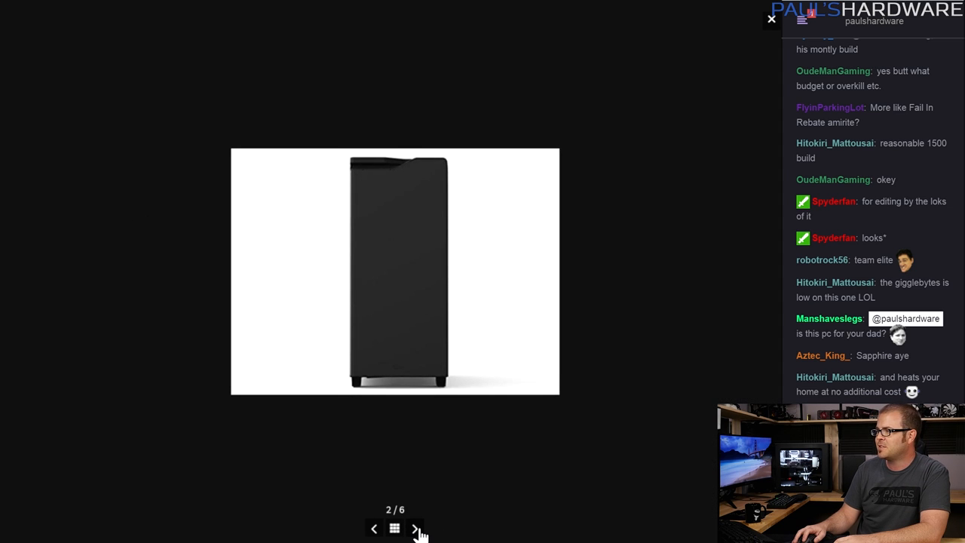
{"action": "left_click", "coordinate": [416, 528]}
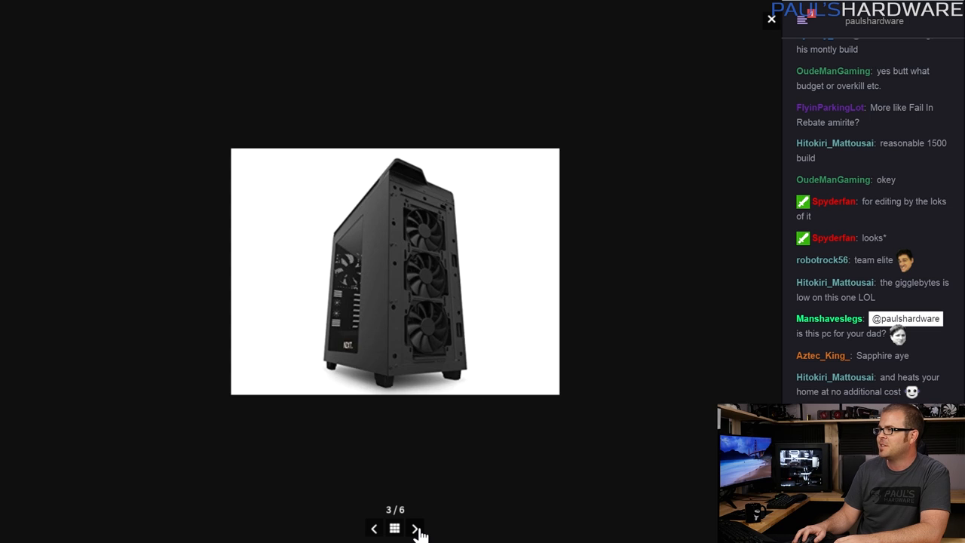
{"action": "left_click", "coordinate": [416, 527]}
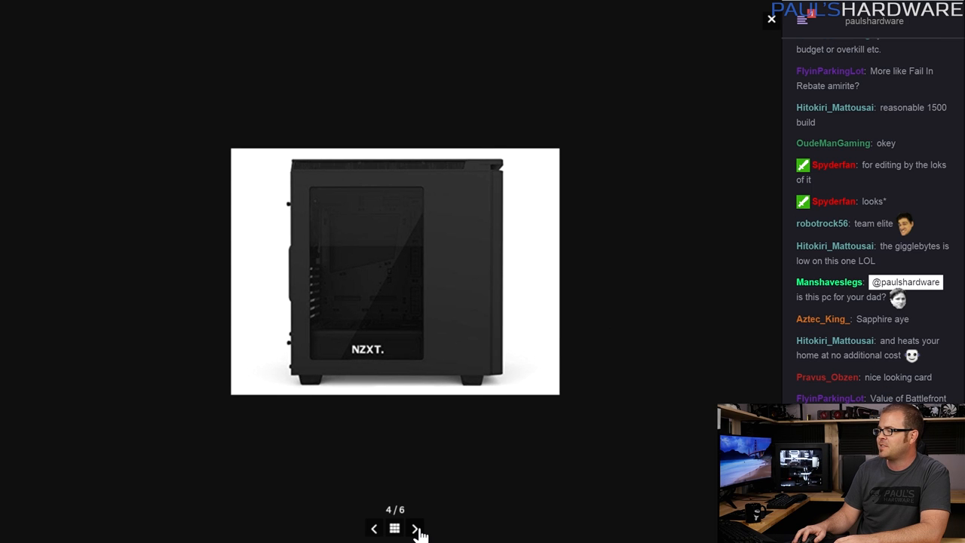
{"action": "left_click", "coordinate": [416, 528]}
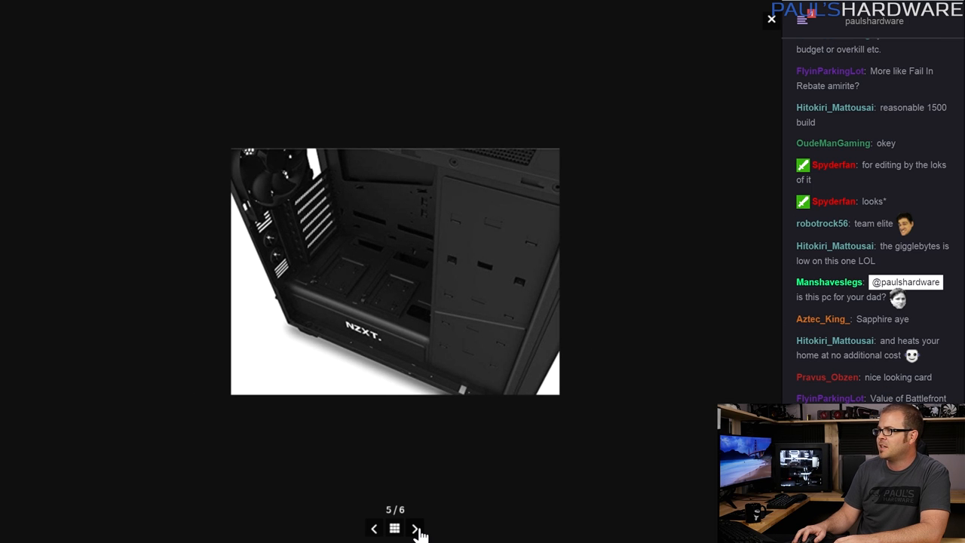
{"action": "left_click", "coordinate": [416, 528]}
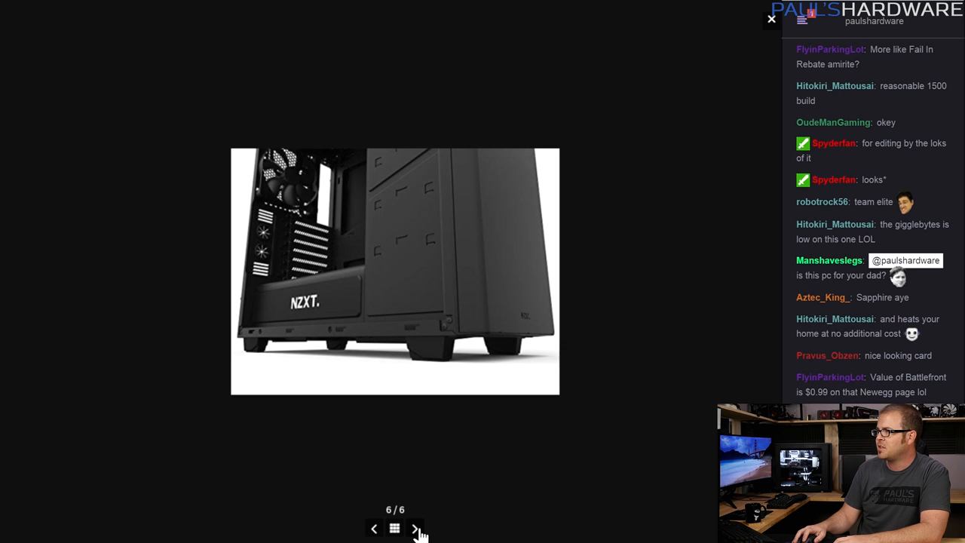
{"action": "left_click", "coordinate": [395, 527]}
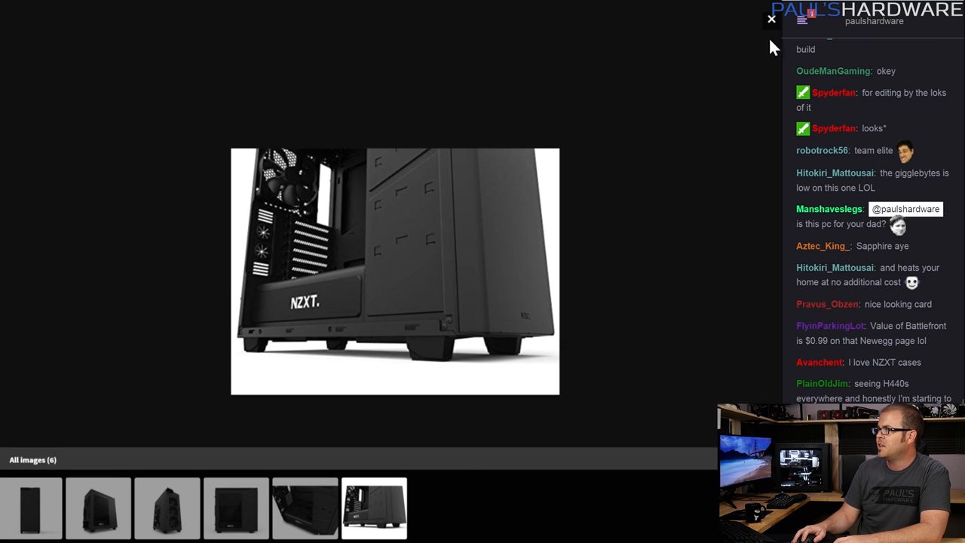
{"action": "left_click", "coordinate": [772, 18]}
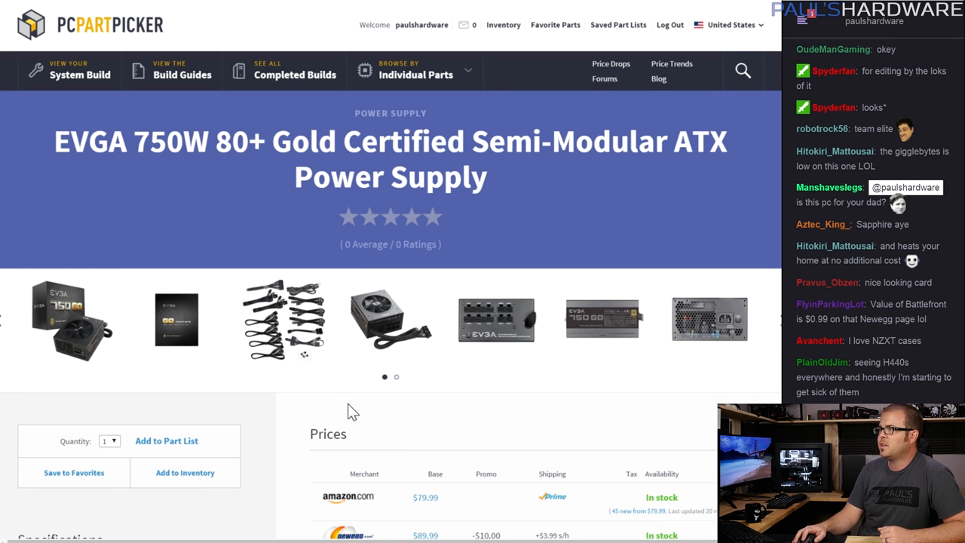
{"action": "mouse_move", "coordinate": [377, 422]}
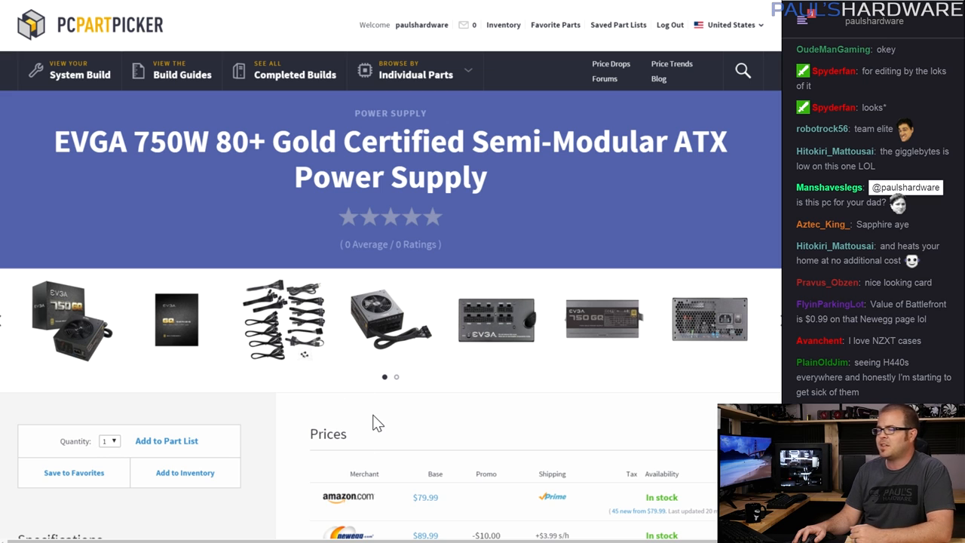
{"action": "mouse_move", "coordinate": [391, 410]}
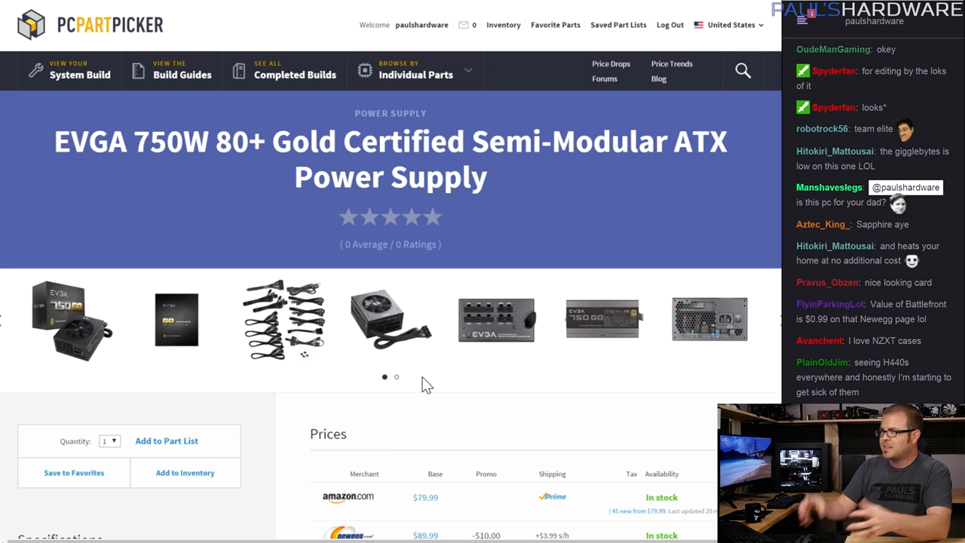
Browse the EVGA 750W 80+ Gold power supply photos and close the gallery.
{"action": "scroll", "scroll_direction": "down", "scroll_amount": 3}
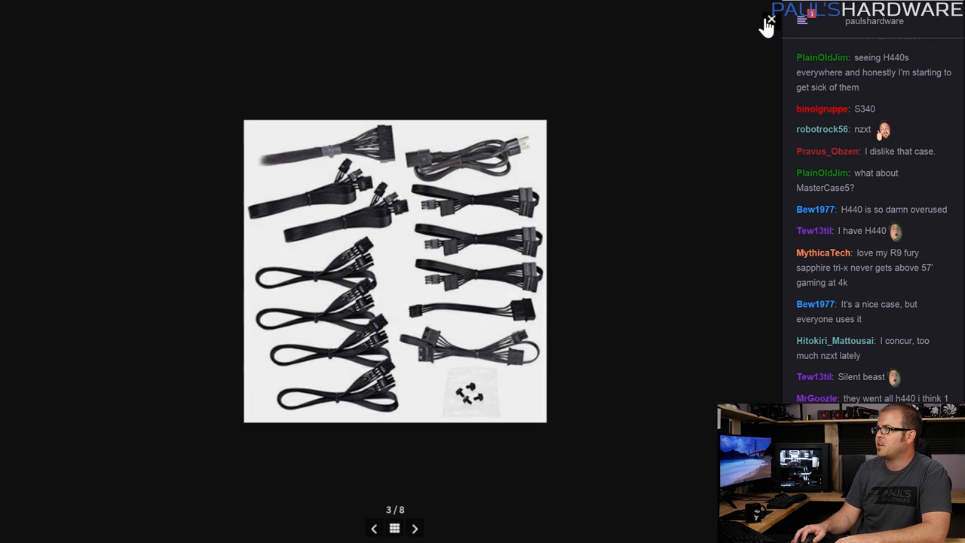
{"action": "left_click", "coordinate": [770, 18]}
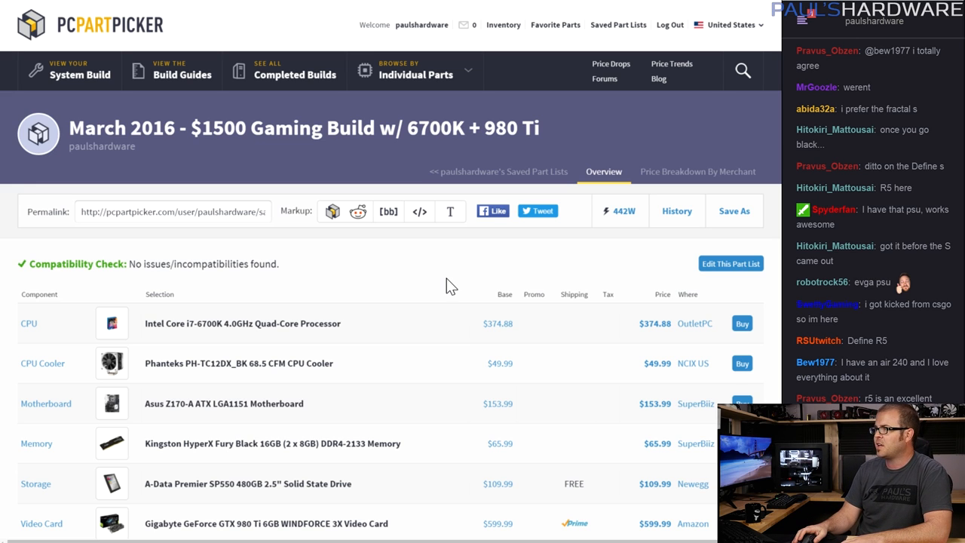
Scroll the 6700K + 980 Ti parts list to its $1514.81 total and open the Intel Core i5-6600K page.
{"action": "scroll", "scroll_direction": "down", "scroll_amount": 3}
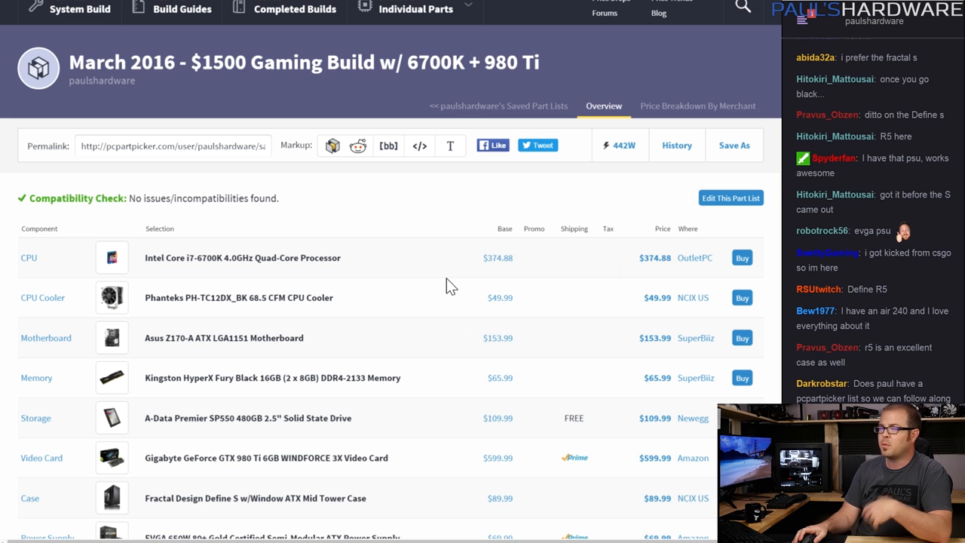
{"action": "scroll", "scroll_direction": "down", "scroll_amount": 3}
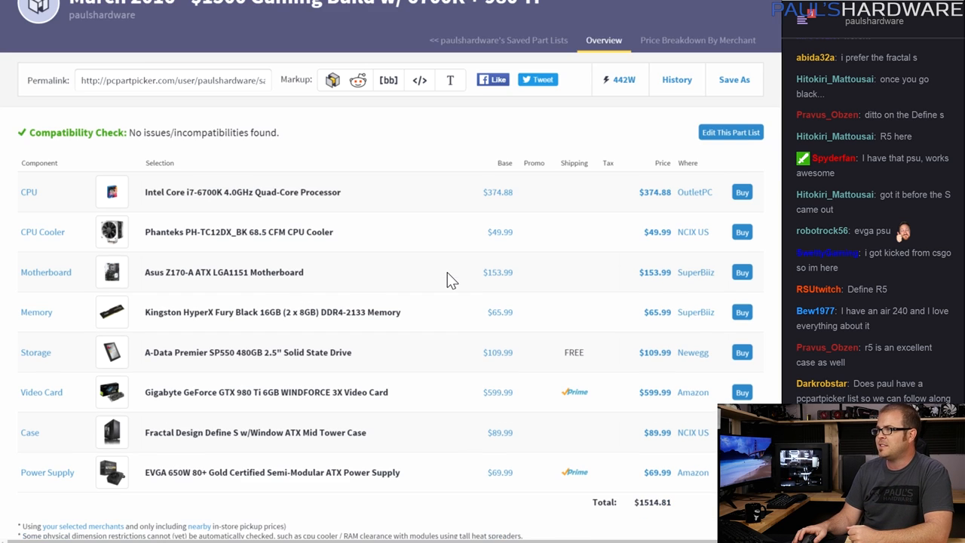
{"action": "scroll", "scroll_direction": "down", "scroll_amount": 3}
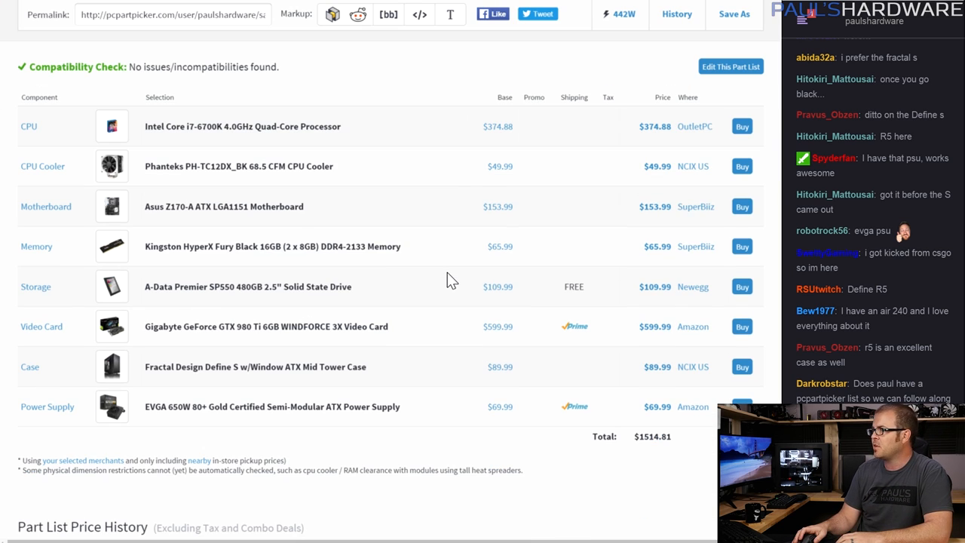
{"action": "scroll", "scroll_direction": "down", "scroll_amount": 3}
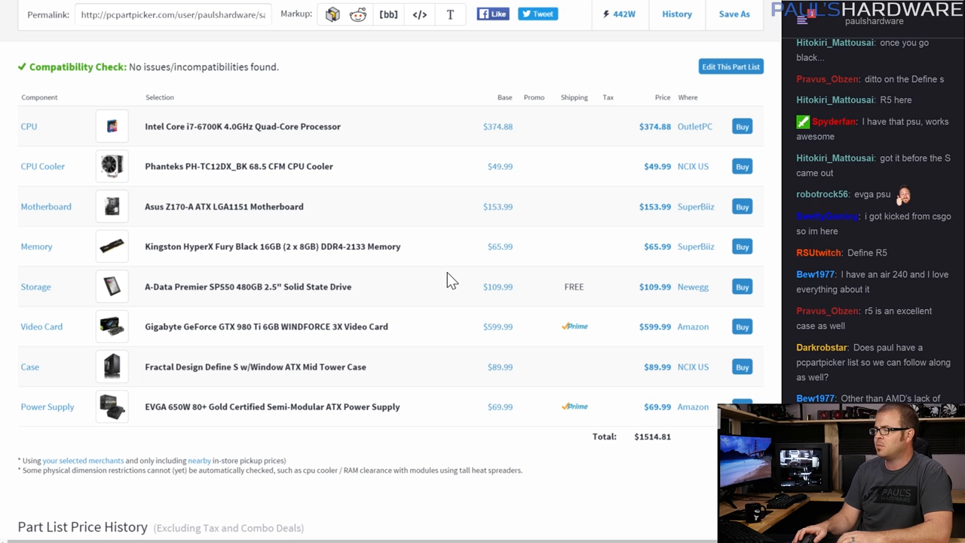
{"action": "mouse_move", "coordinate": [443, 253]}
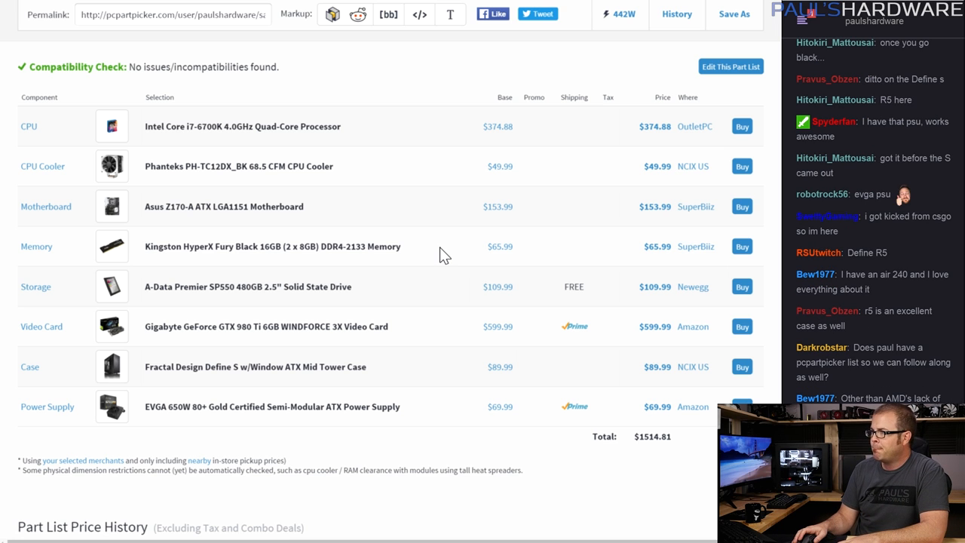
{"action": "scroll", "scroll_direction": "down", "scroll_amount": 3}
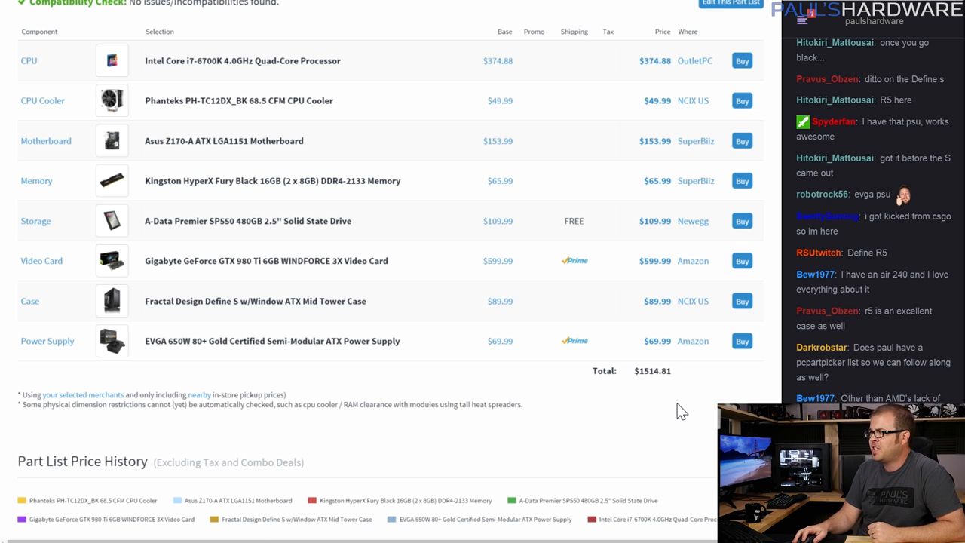
{"action": "double_click", "coordinate": [652, 371]}
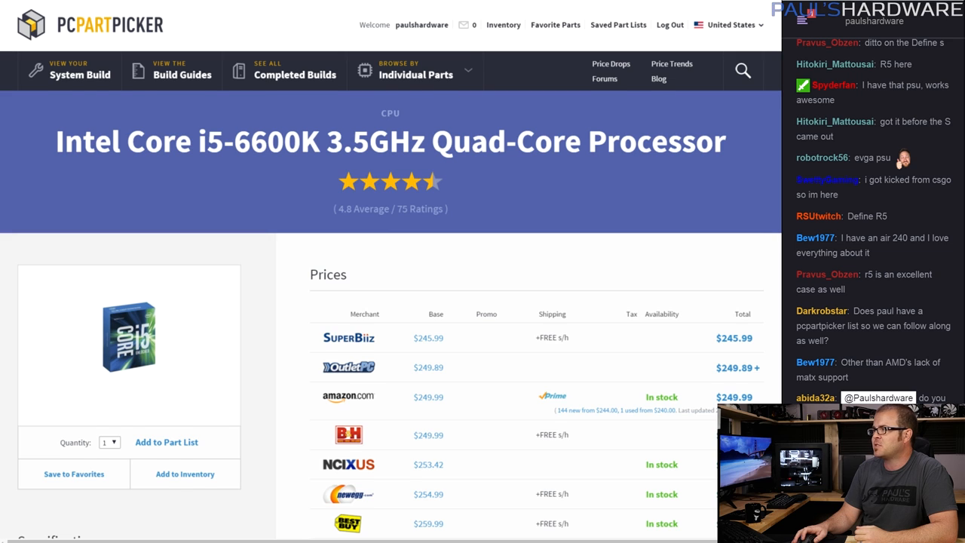
{"action": "scroll", "scroll_direction": "down", "scroll_amount": 3}
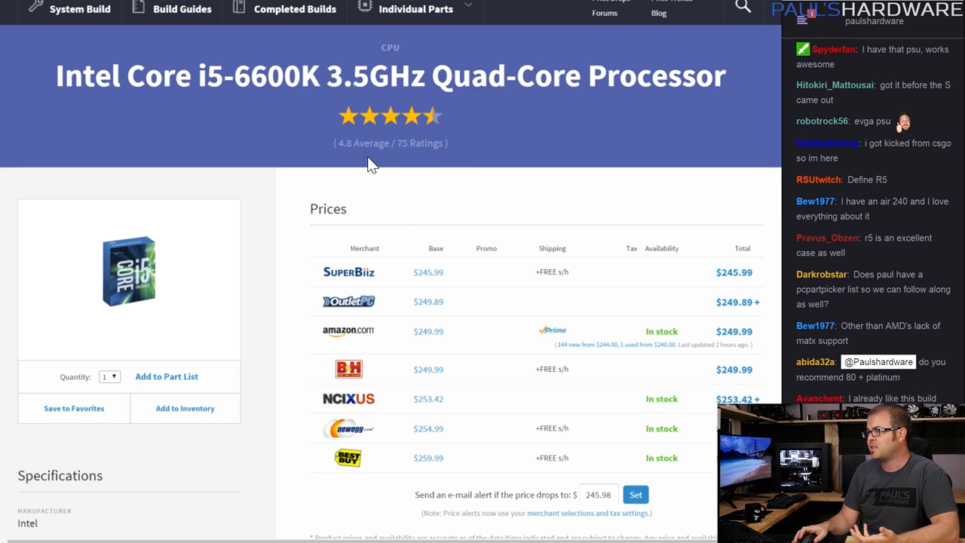
{"action": "mouse_move", "coordinate": [404, 329]}
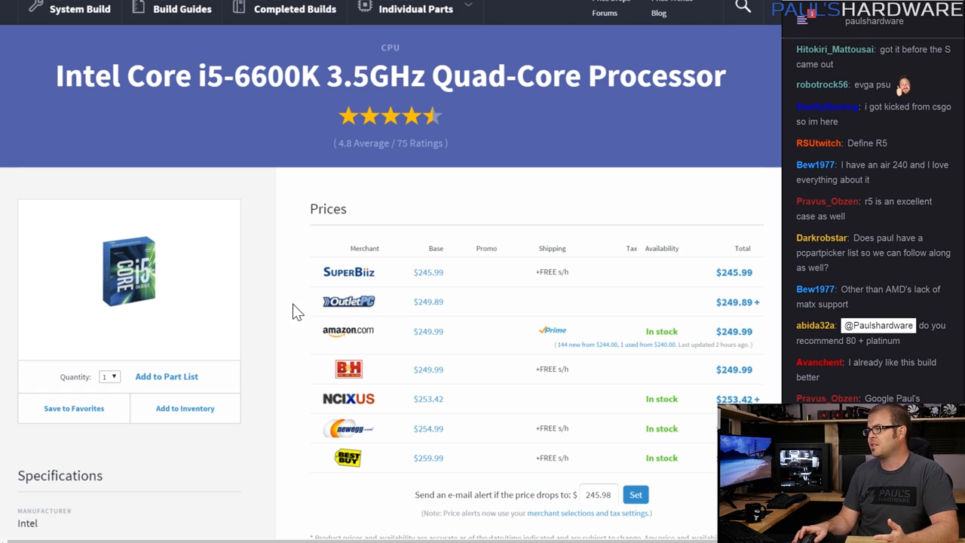
{"action": "mouse_move", "coordinate": [274, 299]}
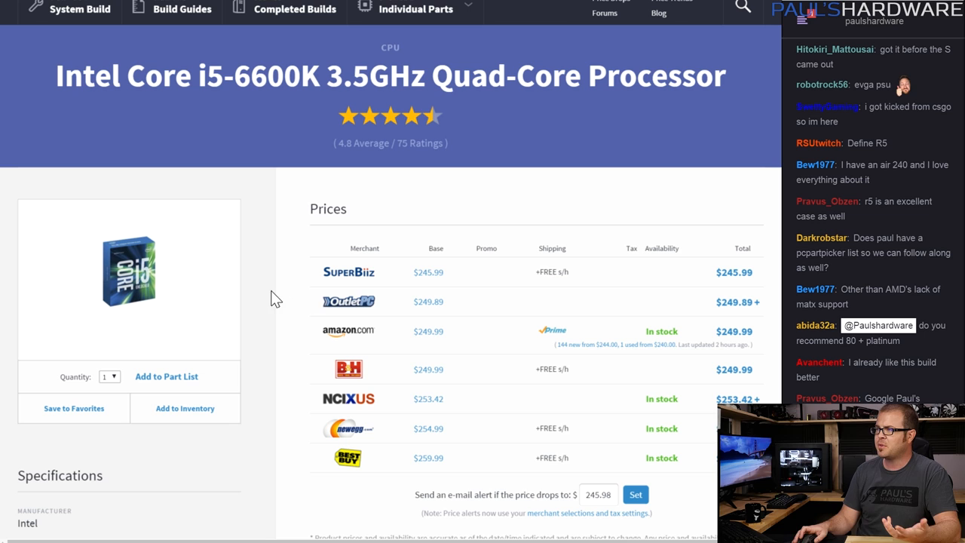
{"action": "mouse_move", "coordinate": [431, 277]}
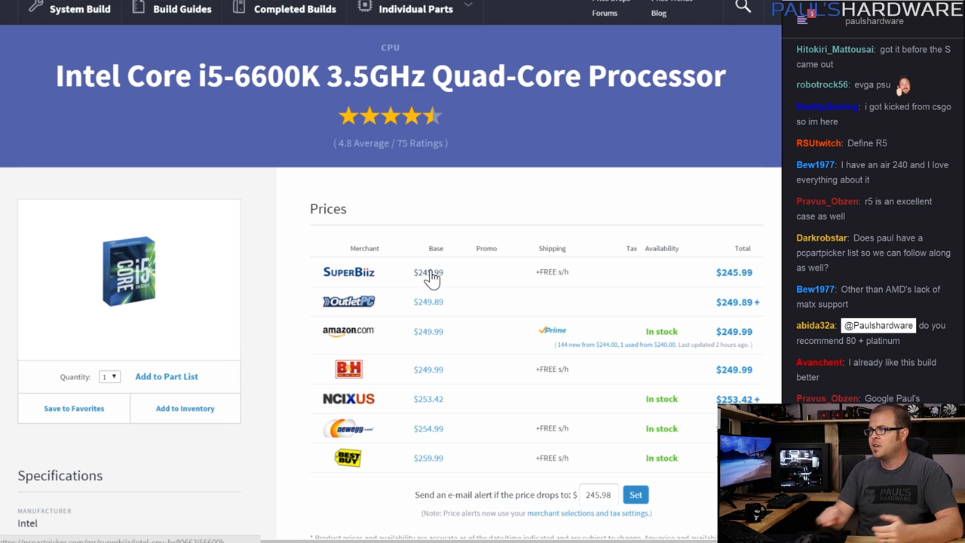
{"action": "mouse_move", "coordinate": [274, 303]}
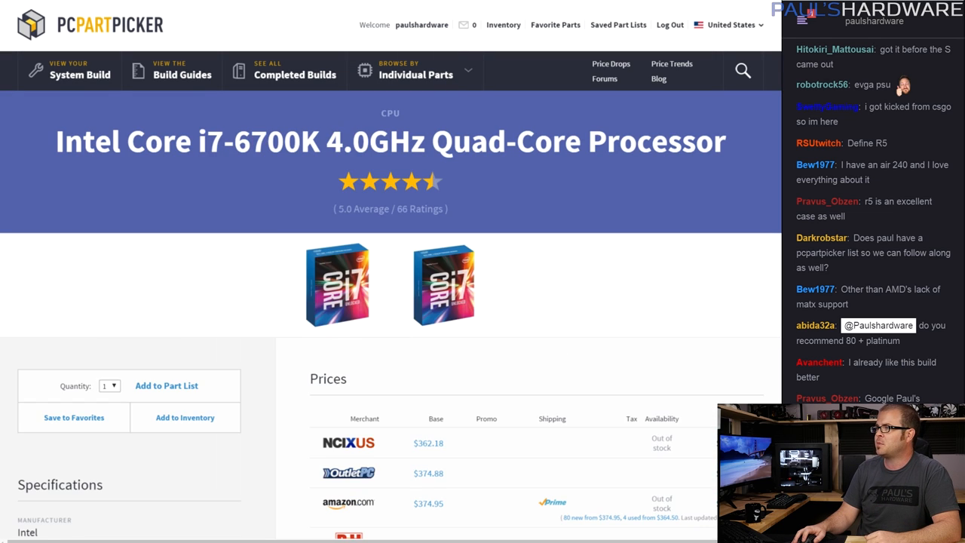
Scroll the Intel Core i7-6700K page down to its merchant prices from NCIX US at $362.18.
{"action": "scroll", "scroll_direction": "down", "scroll_amount": 3}
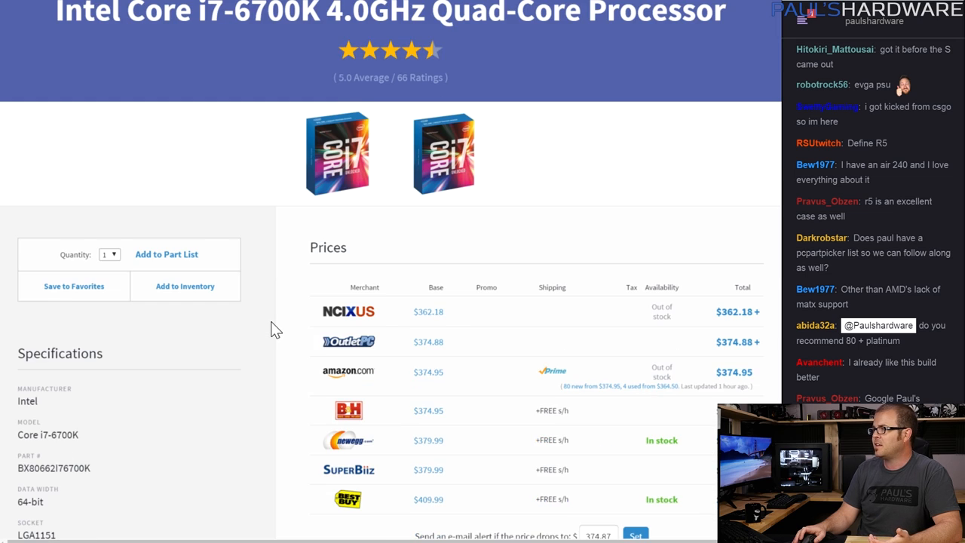
{"action": "scroll", "scroll_direction": "down", "scroll_amount": 3}
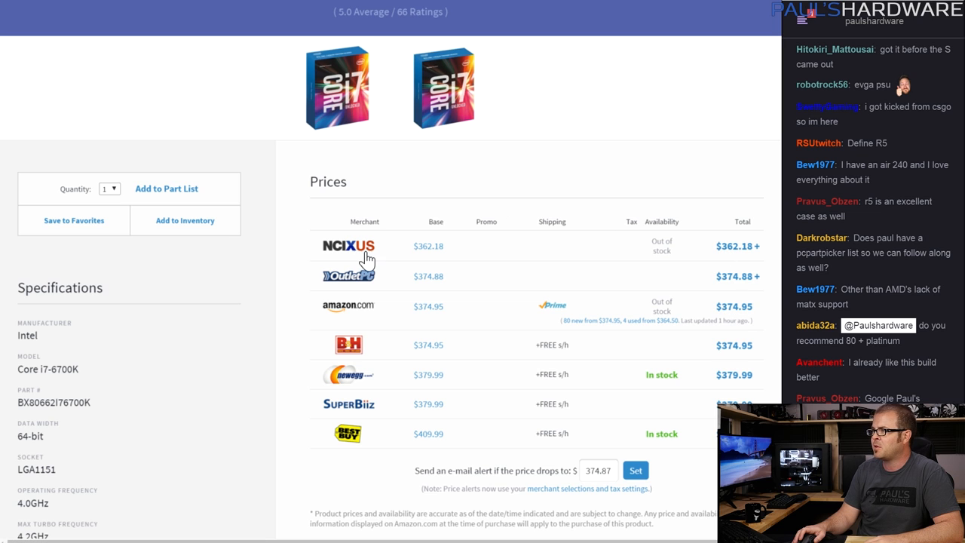
{"action": "mouse_move", "coordinate": [745, 270]}
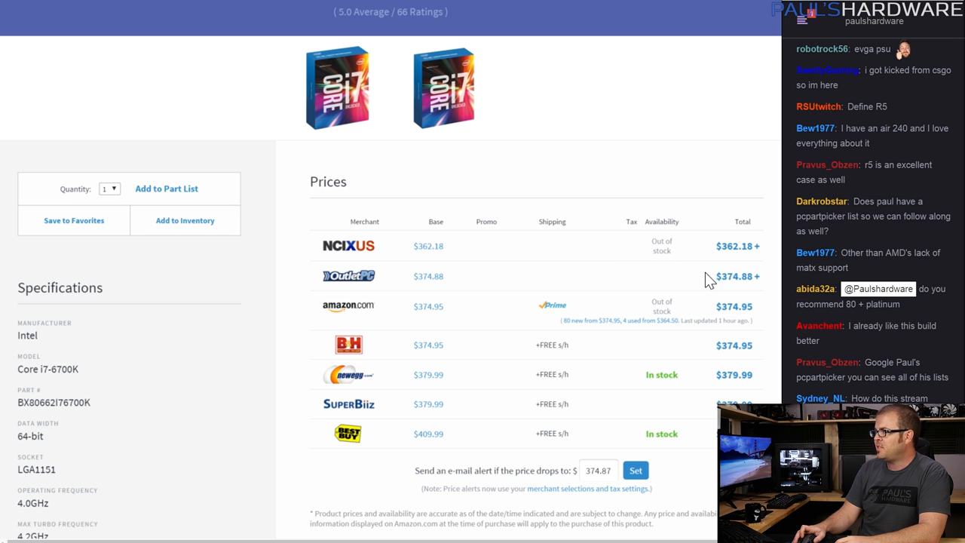
{"action": "scroll", "scroll_direction": "up", "scroll_amount": 3}
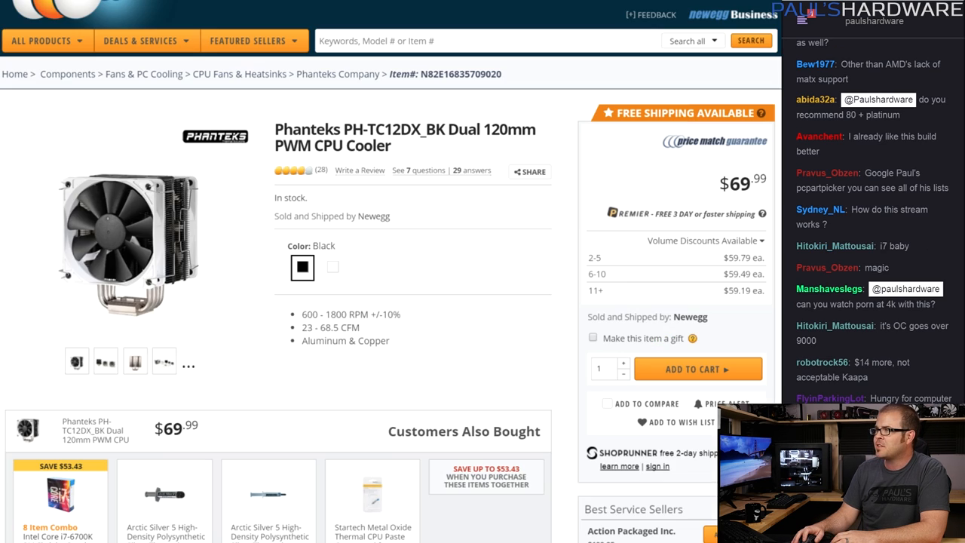
{"action": "mouse_move", "coordinate": [193, 215]}
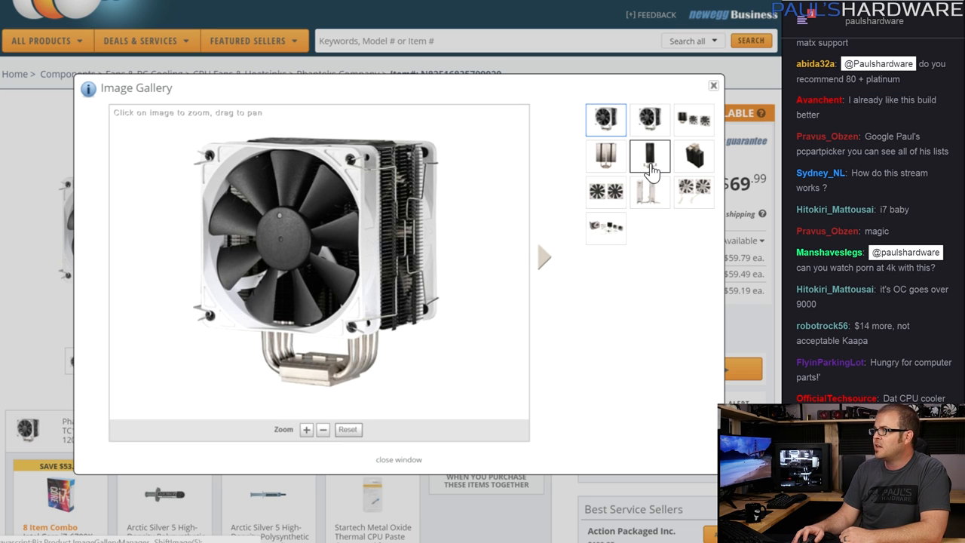
Look through the Phanteks PH-TC12DX cooler photos, including side and front heatsink views, then close the gallery.
{"action": "left_click", "coordinate": [648, 190]}
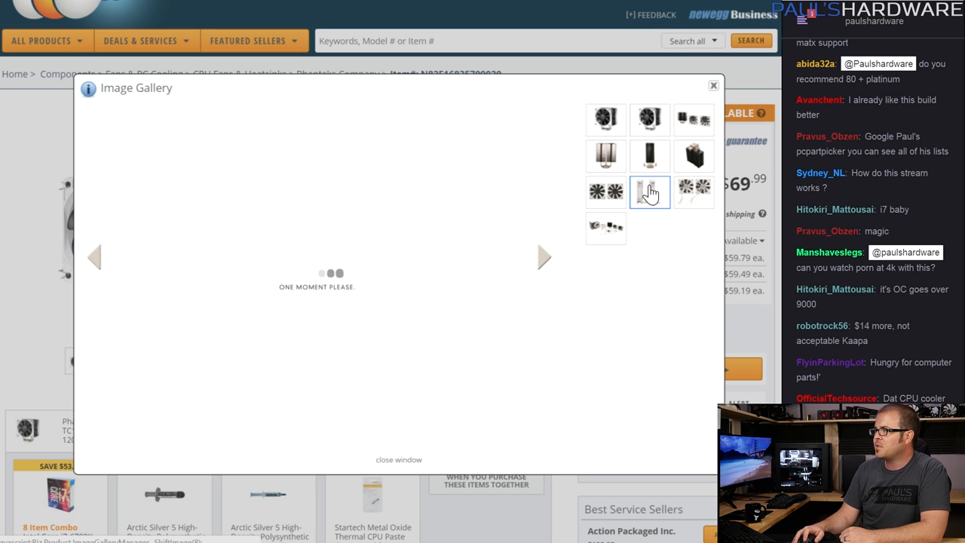
{"action": "left_click", "coordinate": [650, 155]}
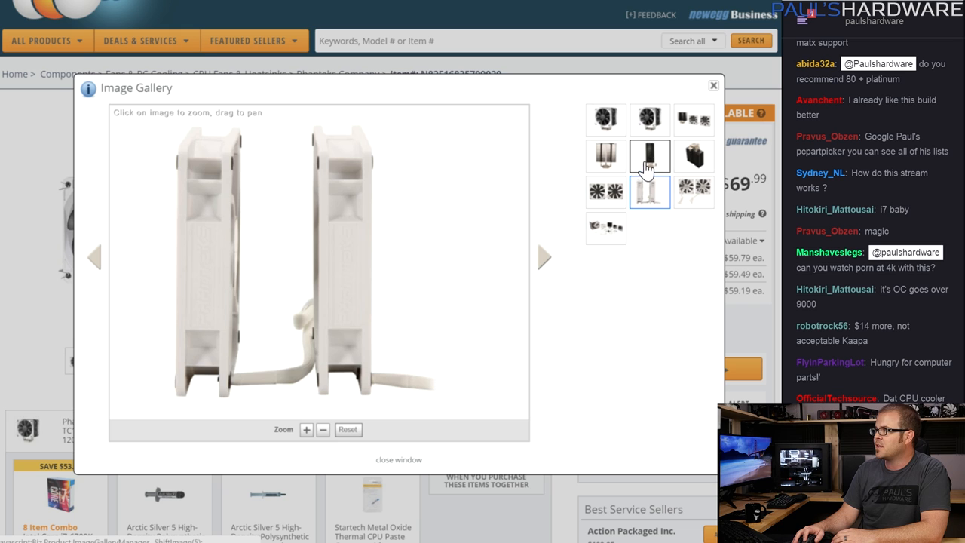
{"action": "left_click", "coordinate": [607, 156]}
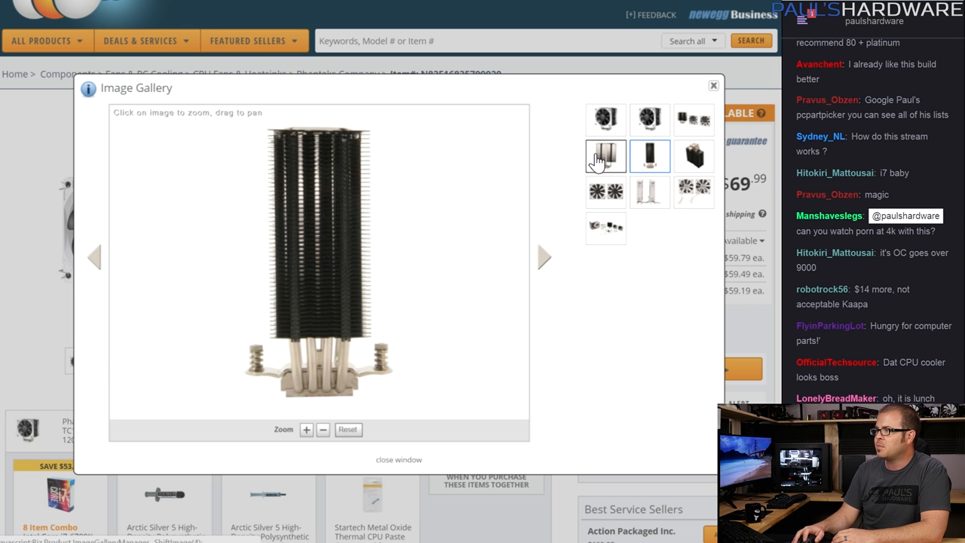
{"action": "left_click", "coordinate": [607, 155]}
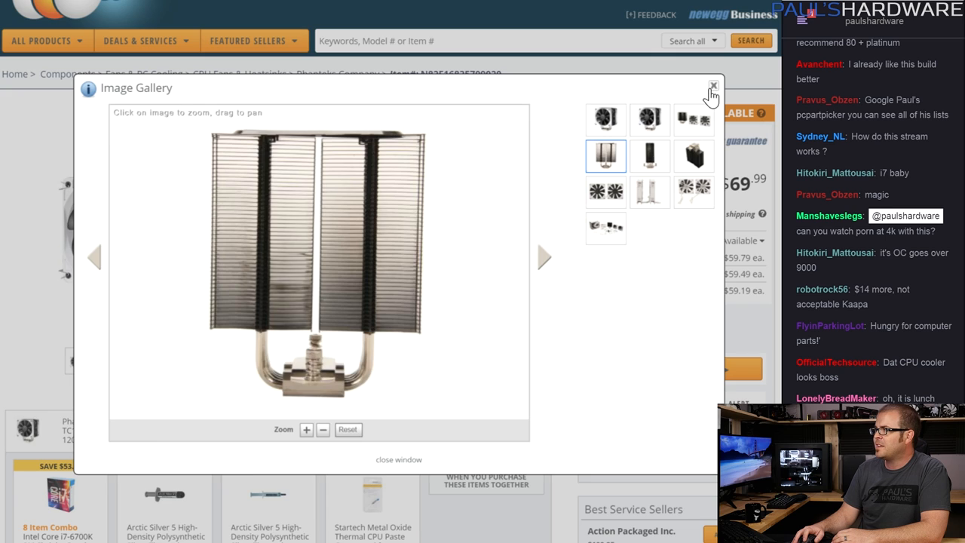
{"action": "left_click", "coordinate": [712, 86]}
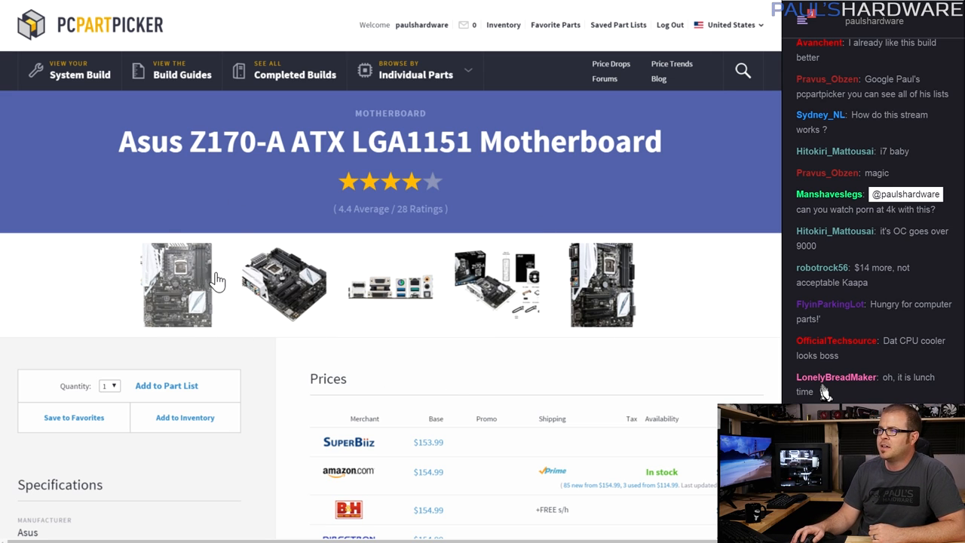
{"action": "left_click", "coordinate": [181, 283]}
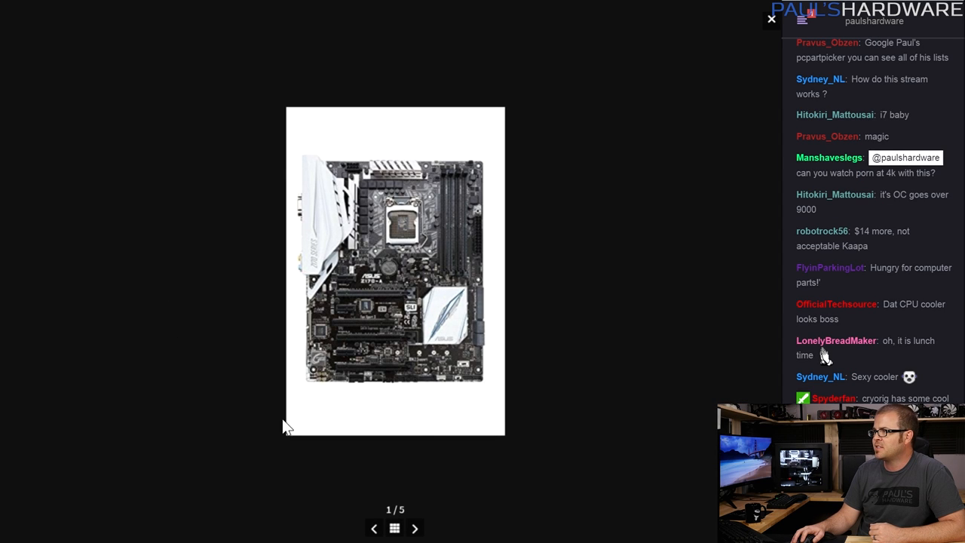
{"action": "left_click", "coordinate": [415, 528]}
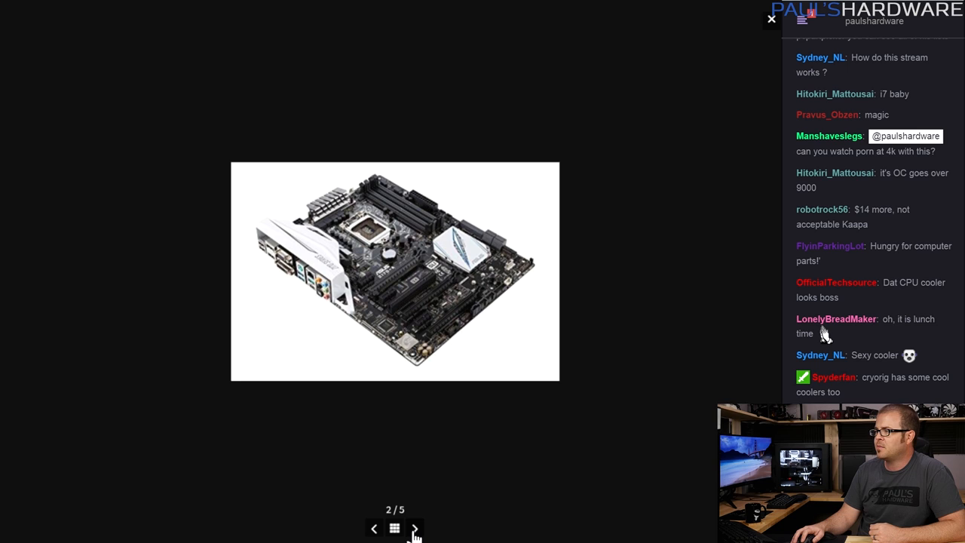
{"action": "left_click", "coordinate": [415, 528]}
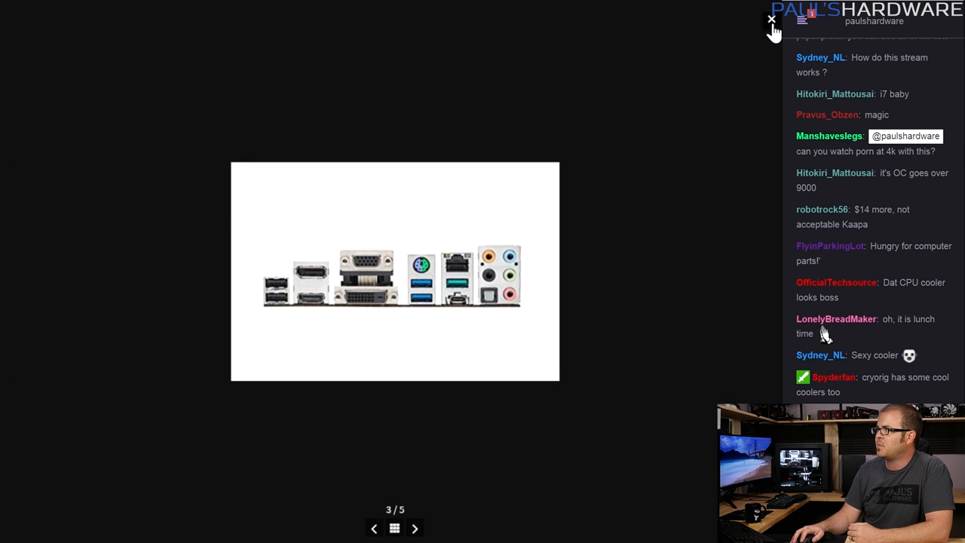
{"action": "left_click", "coordinate": [415, 528]}
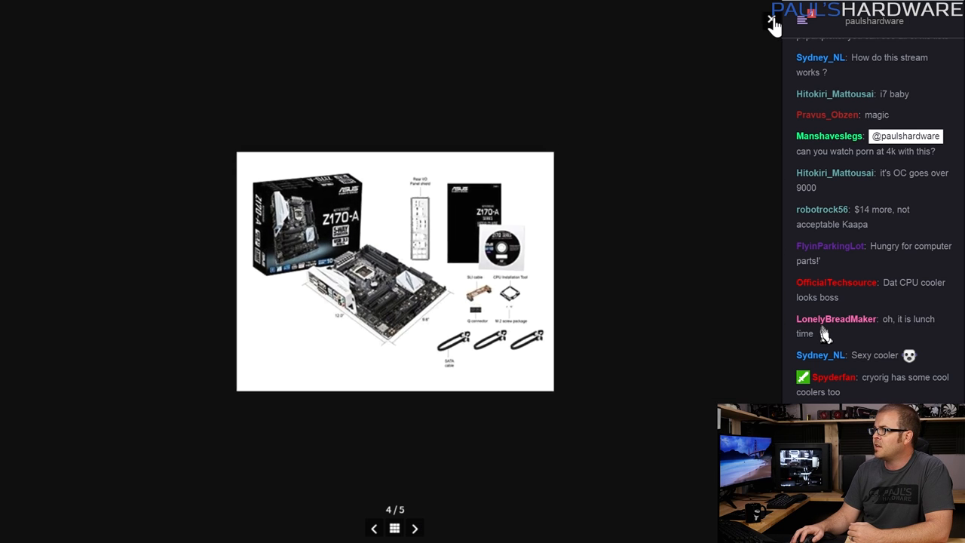
{"action": "left_click", "coordinate": [771, 18]}
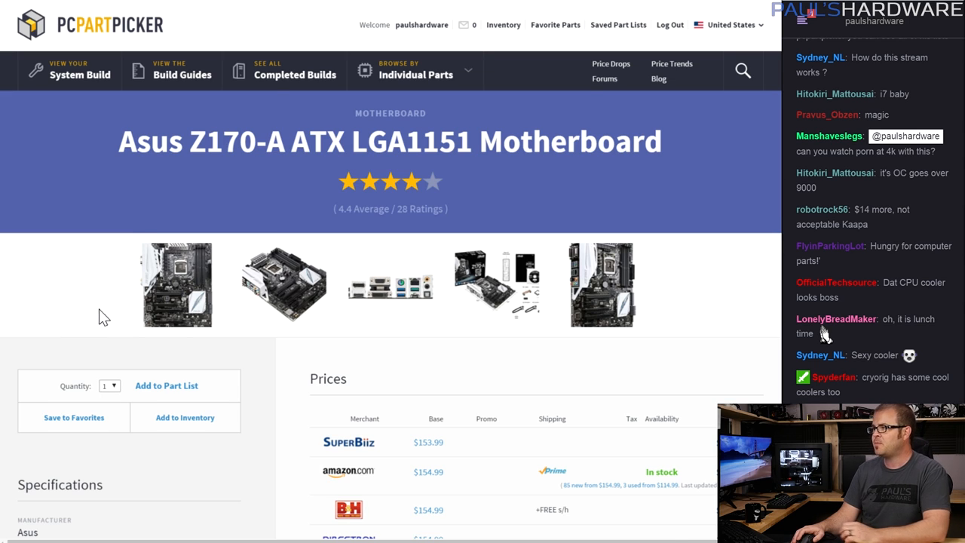
{"action": "left_click", "coordinate": [389, 283]}
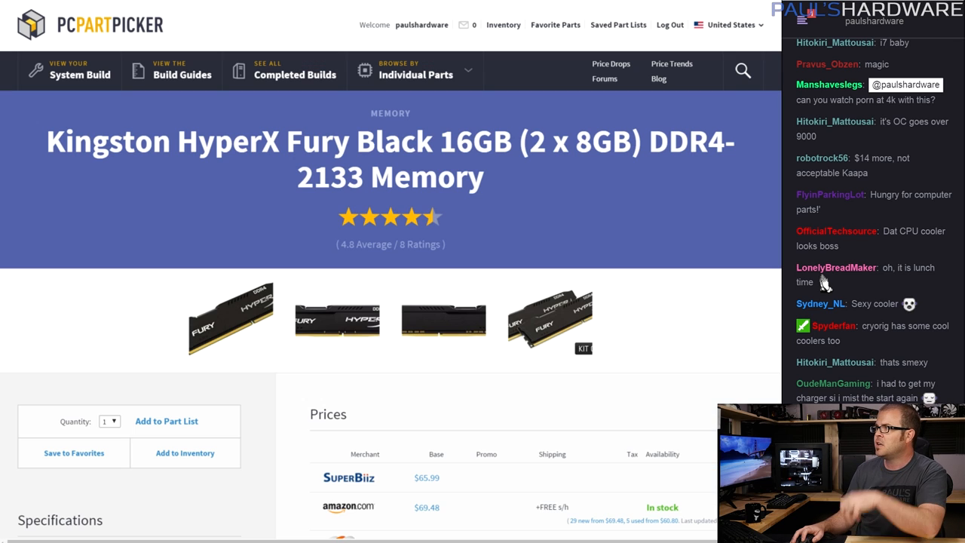
Scroll down the Kingston HyperX Fury memory page before moving to the A-Data SP550 SSD.
{"action": "scroll", "scroll_direction": "down", "scroll_amount": 3}
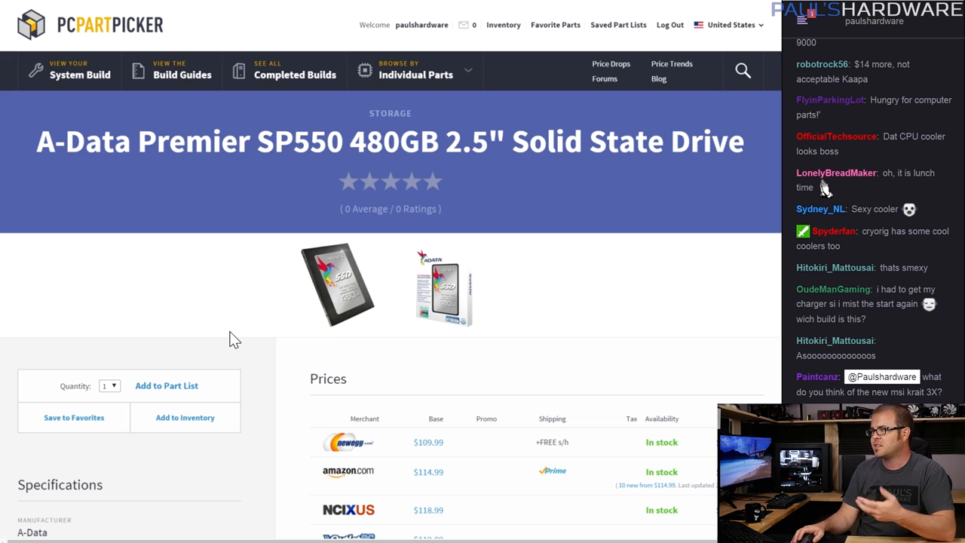
{"action": "mouse_move", "coordinate": [256, 284]}
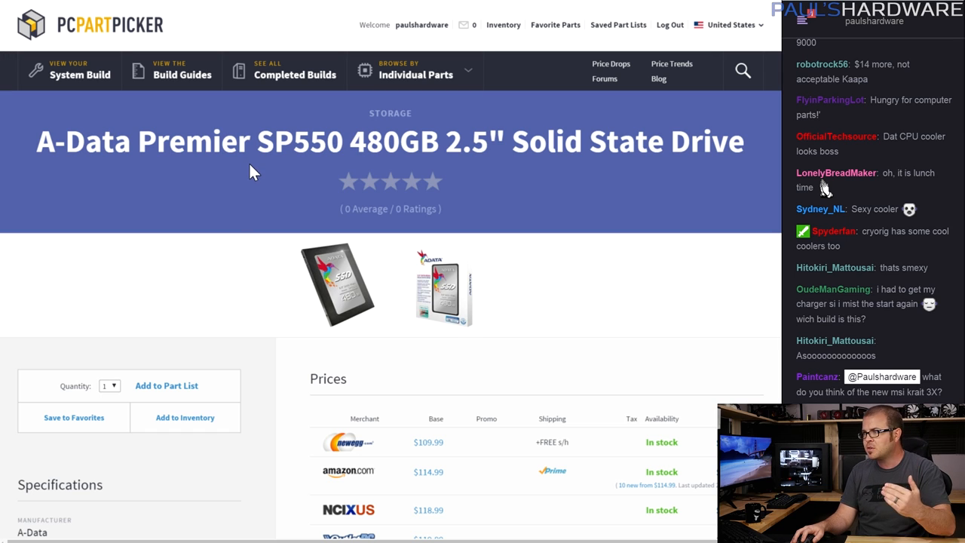
{"action": "mouse_move", "coordinate": [250, 247]}
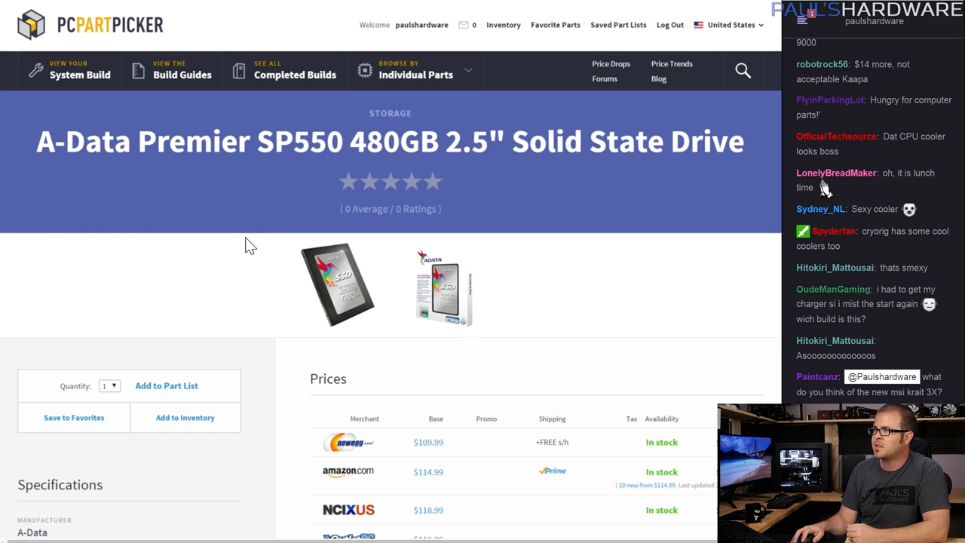
{"action": "mouse_move", "coordinate": [270, 217]}
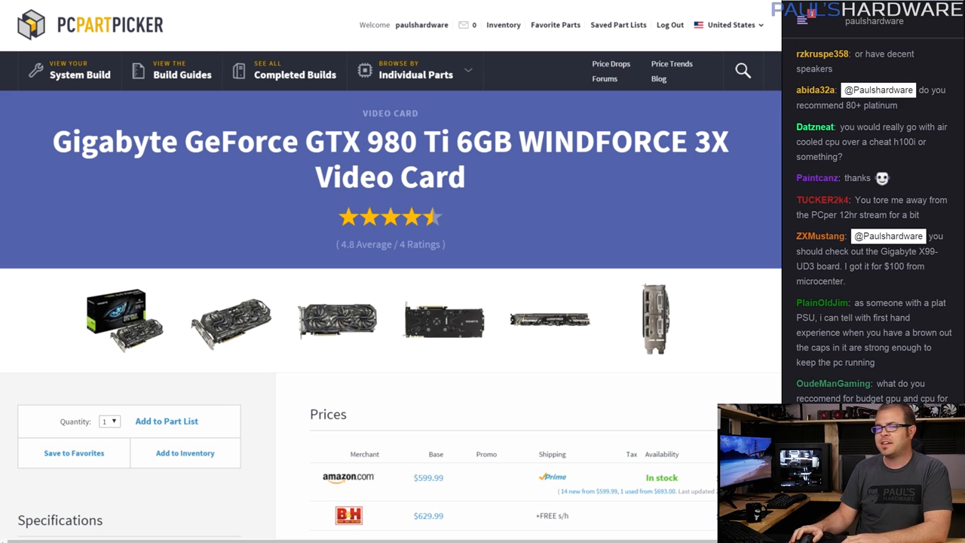
Review the GTX 980 Ti's Prices table, then go to its $599.99 Amazon listing.
{"action": "scroll", "scroll_direction": "down", "scroll_amount": 3}
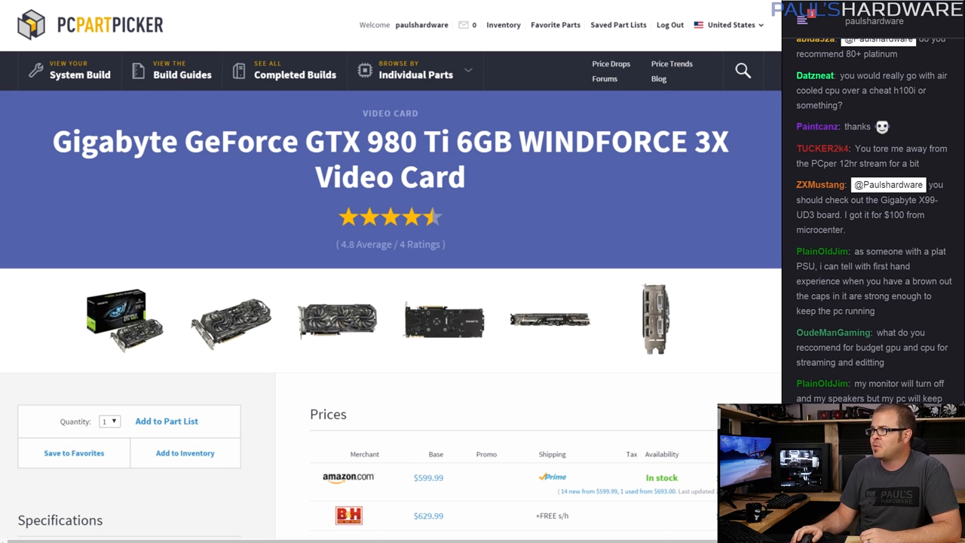
{"action": "scroll", "scroll_direction": "down", "scroll_amount": 3}
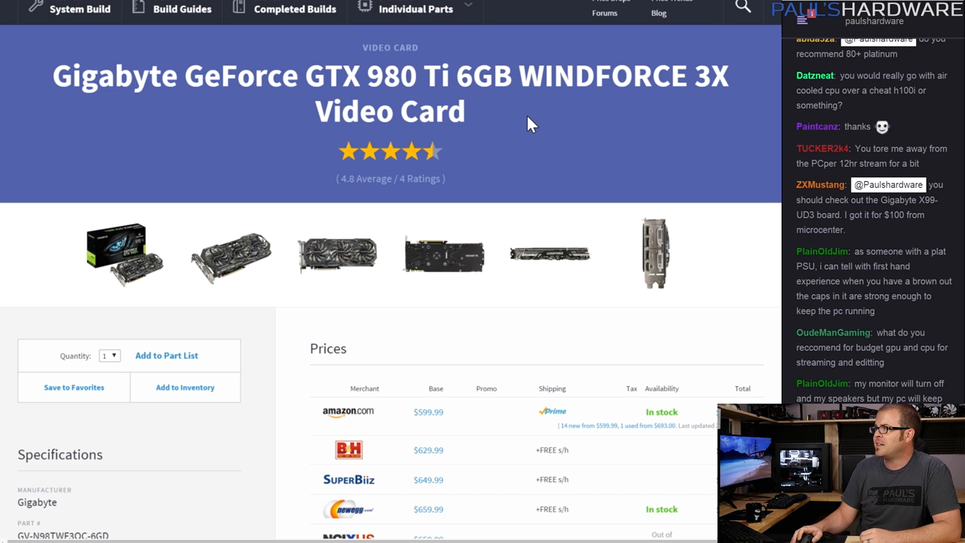
{"action": "scroll", "scroll_direction": "down", "scroll_amount": 3}
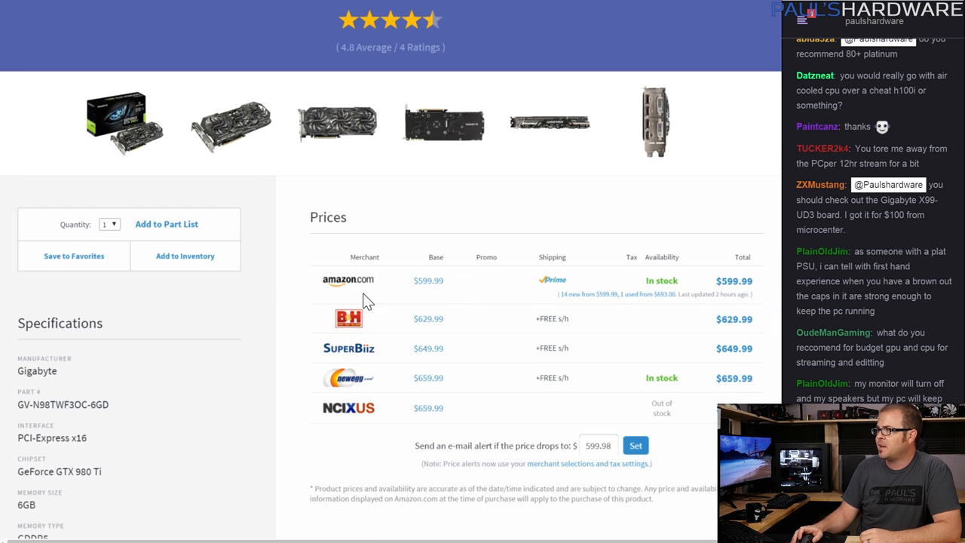
{"action": "scroll", "scroll_direction": "up", "scroll_amount": 3}
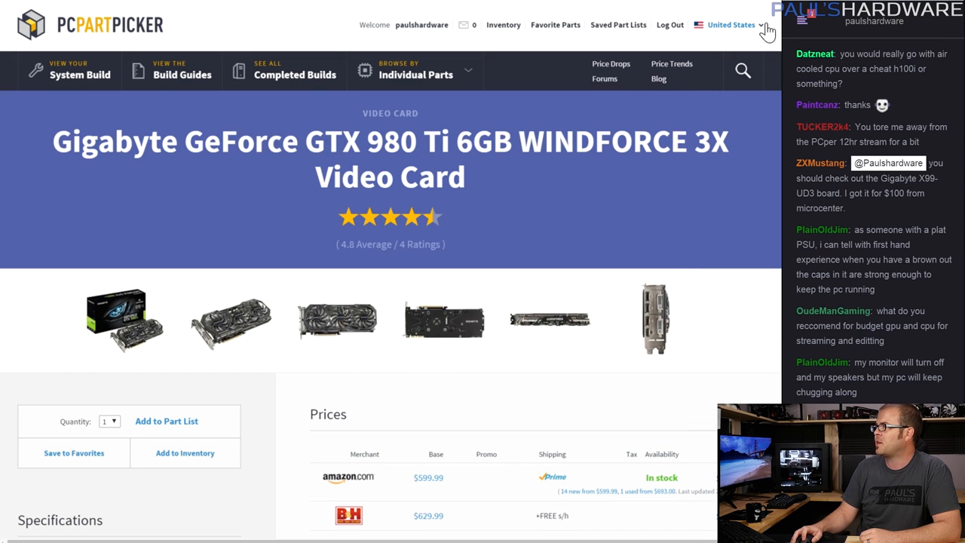
{"action": "left_click", "coordinate": [731, 24]}
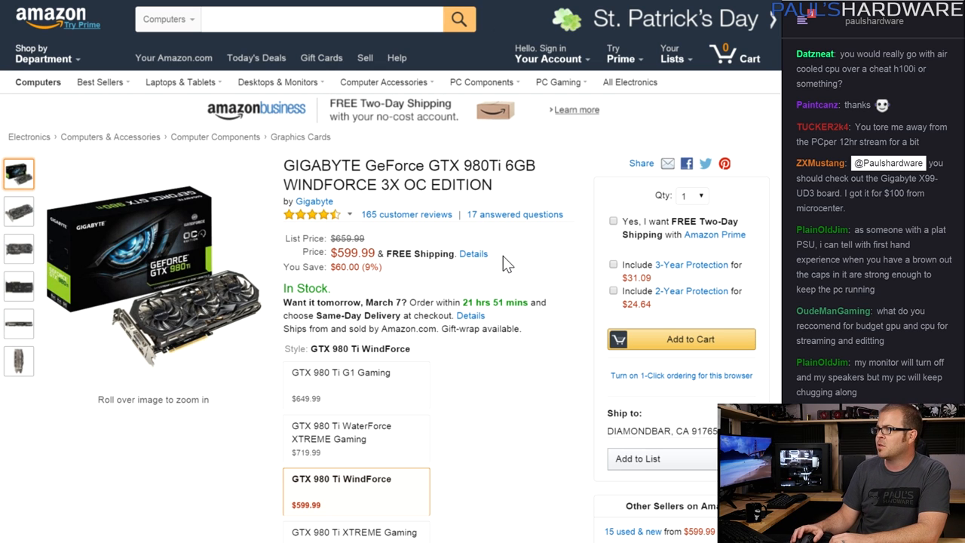
{"action": "mouse_move", "coordinate": [481, 281]}
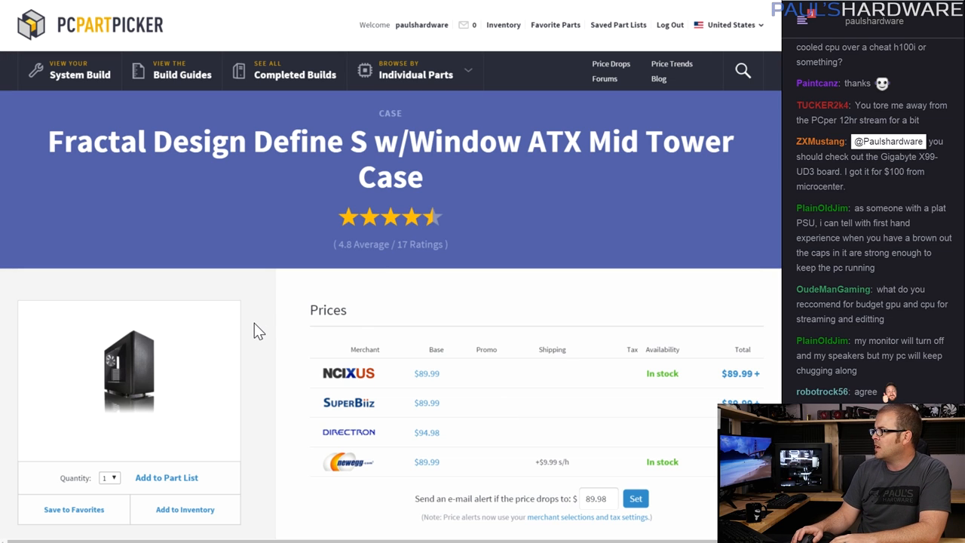
{"action": "mouse_move", "coordinate": [264, 332]}
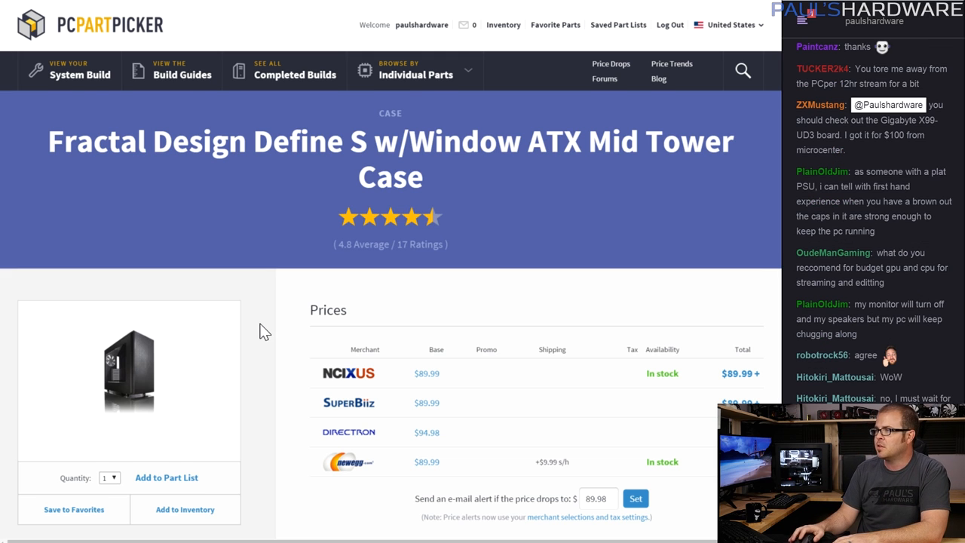
Scroll the Fractal Design Define S case page down to its Prices table.
{"action": "scroll", "scroll_direction": "down", "scroll_amount": 3}
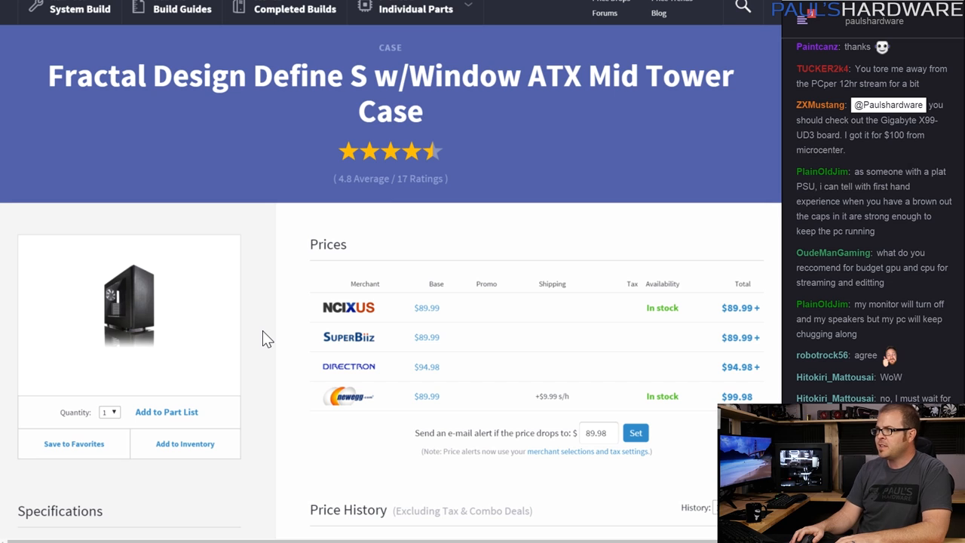
{"action": "scroll", "scroll_direction": "down", "scroll_amount": 3}
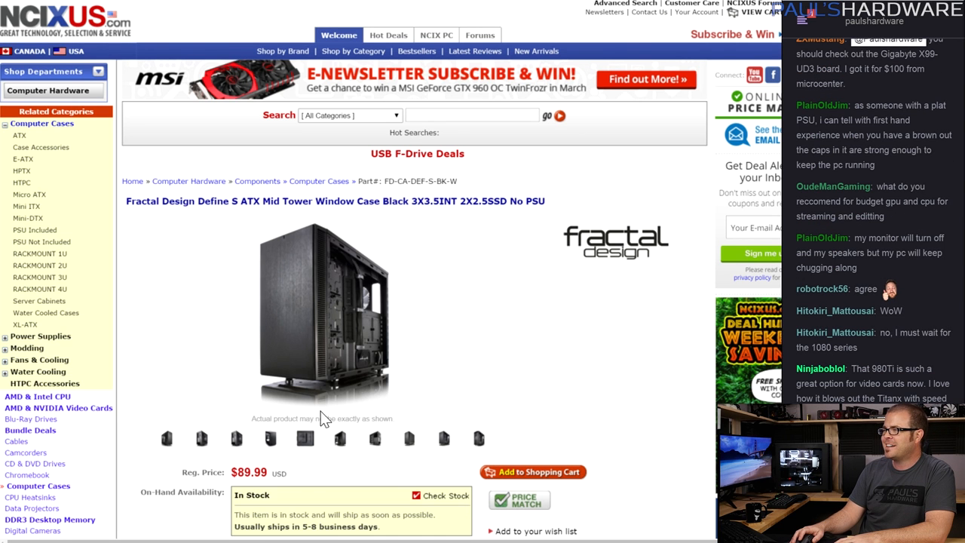
View other NCIX photos of the Define S case, ending on the open side panel.
{"action": "left_click", "coordinate": [268, 438]}
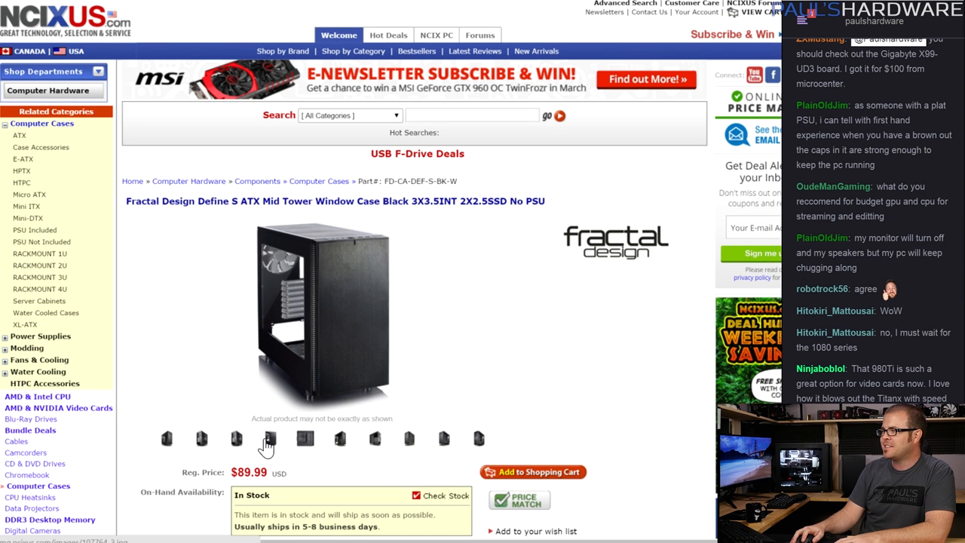
{"action": "left_click", "coordinate": [236, 437]}
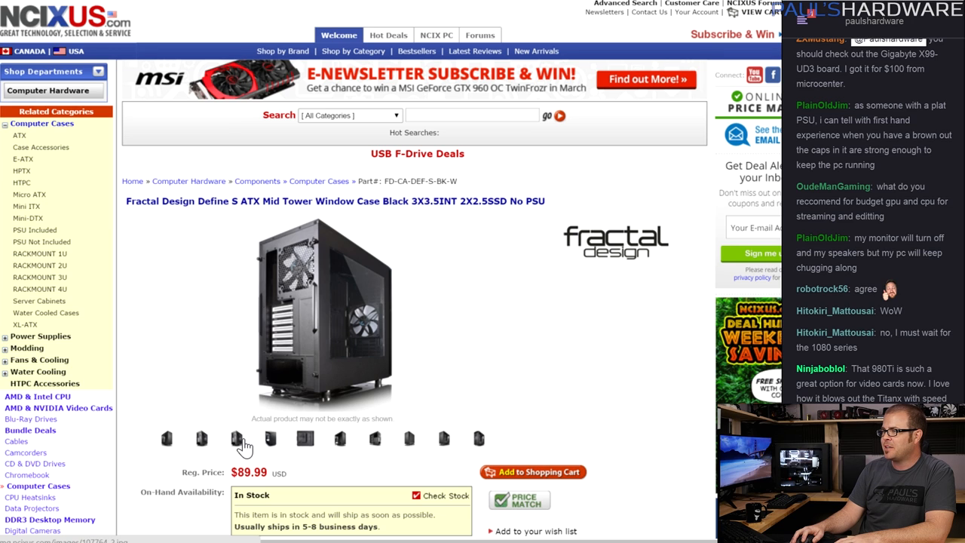
{"action": "mouse_move", "coordinate": [313, 438]}
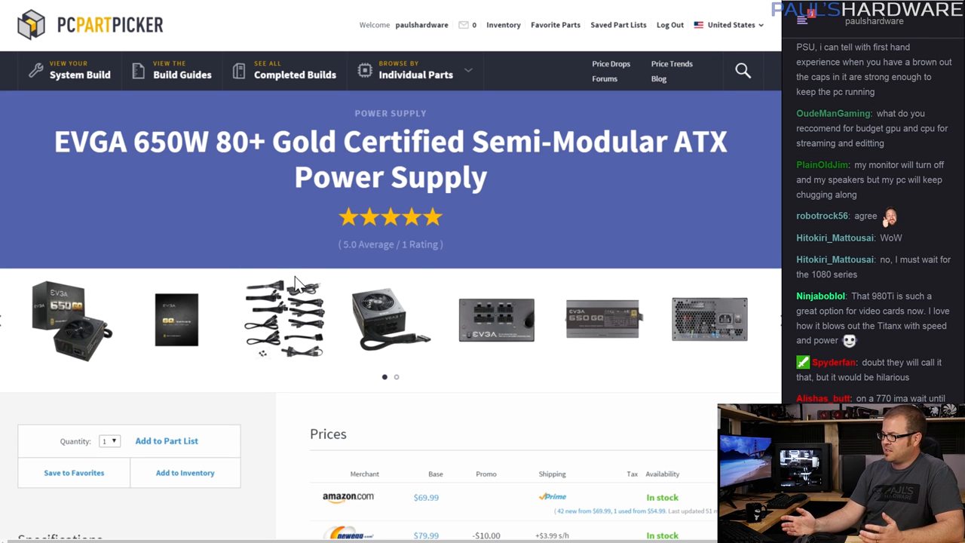
{"action": "mouse_move", "coordinate": [285, 288]}
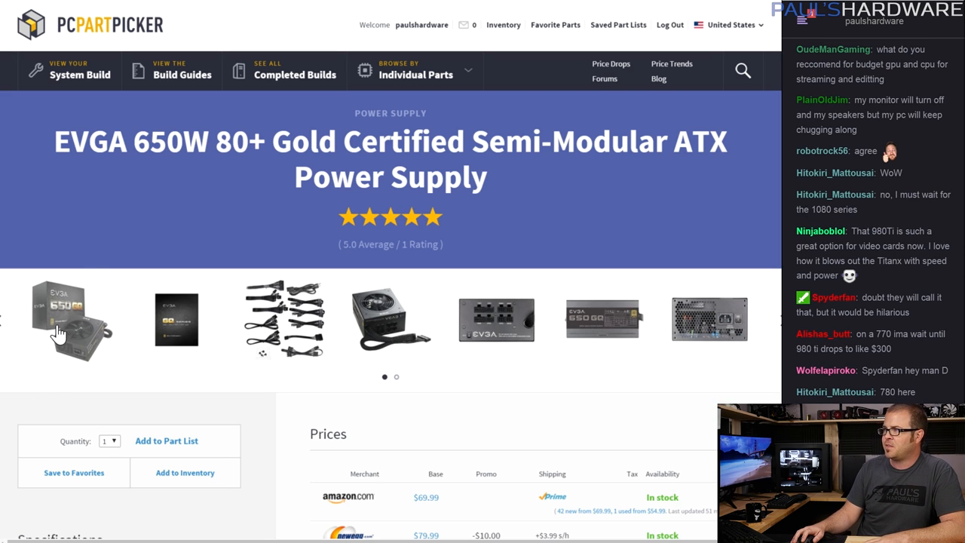
Browse the EVGA 650W power supply gallery to the modular cables photo.
{"action": "left_click", "coordinate": [61, 320]}
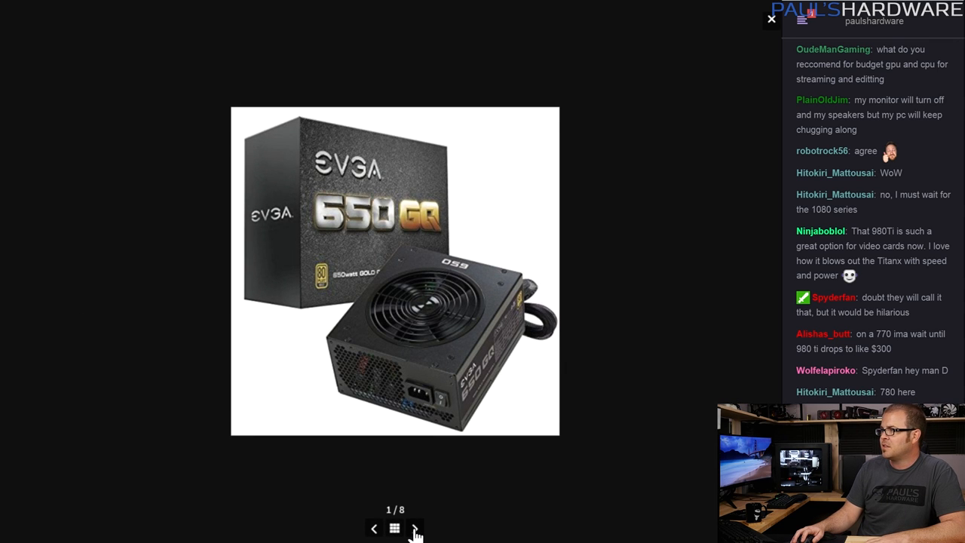
{"action": "left_click", "coordinate": [415, 528]}
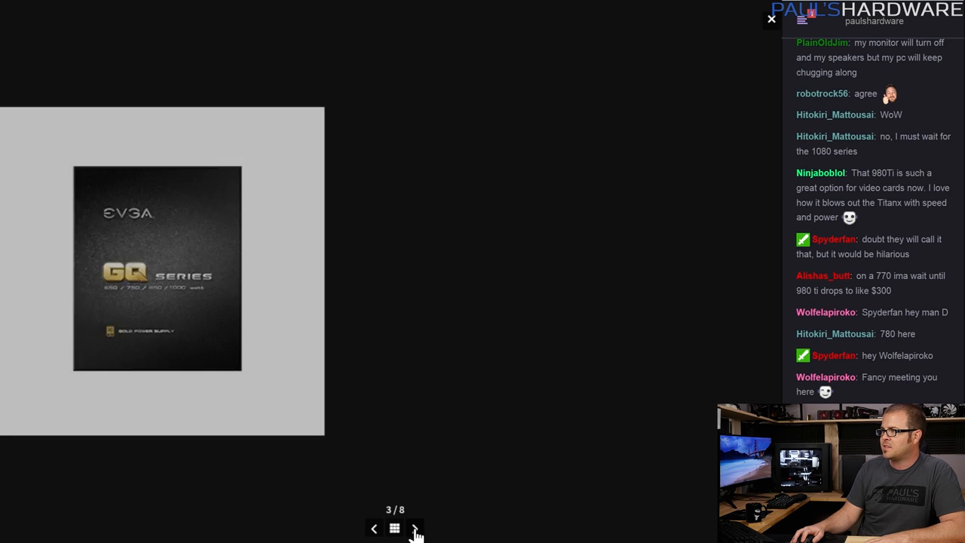
{"action": "left_click", "coordinate": [414, 528]}
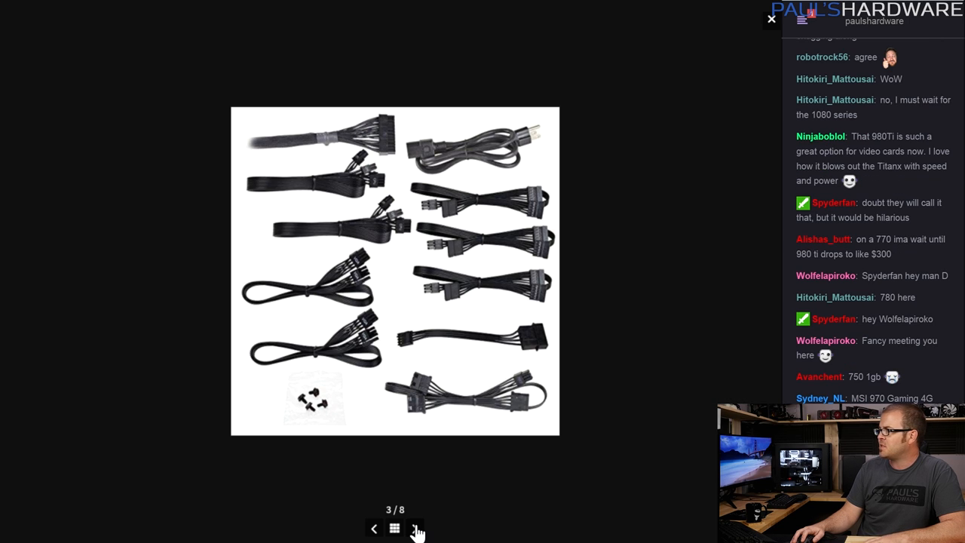